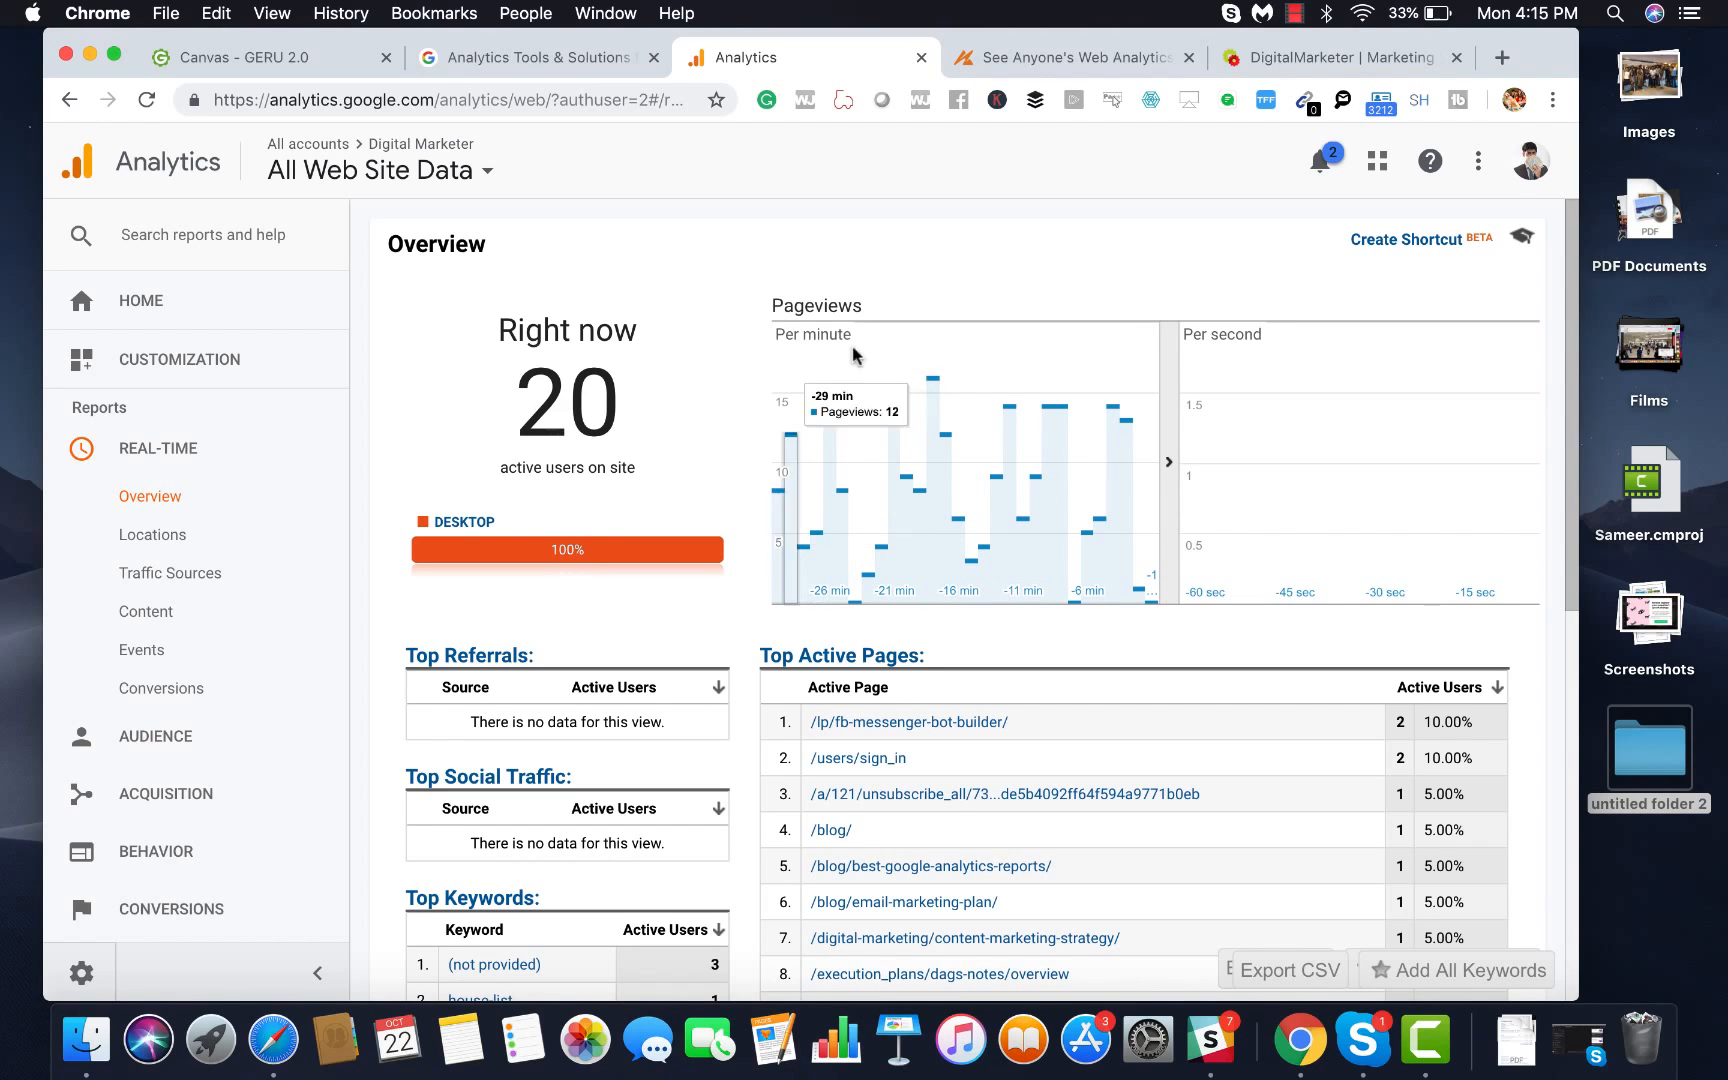
# Step: Switch to the DigitalMarketer homepage to show whose analytics are being examined
pyautogui.click(1336, 56)
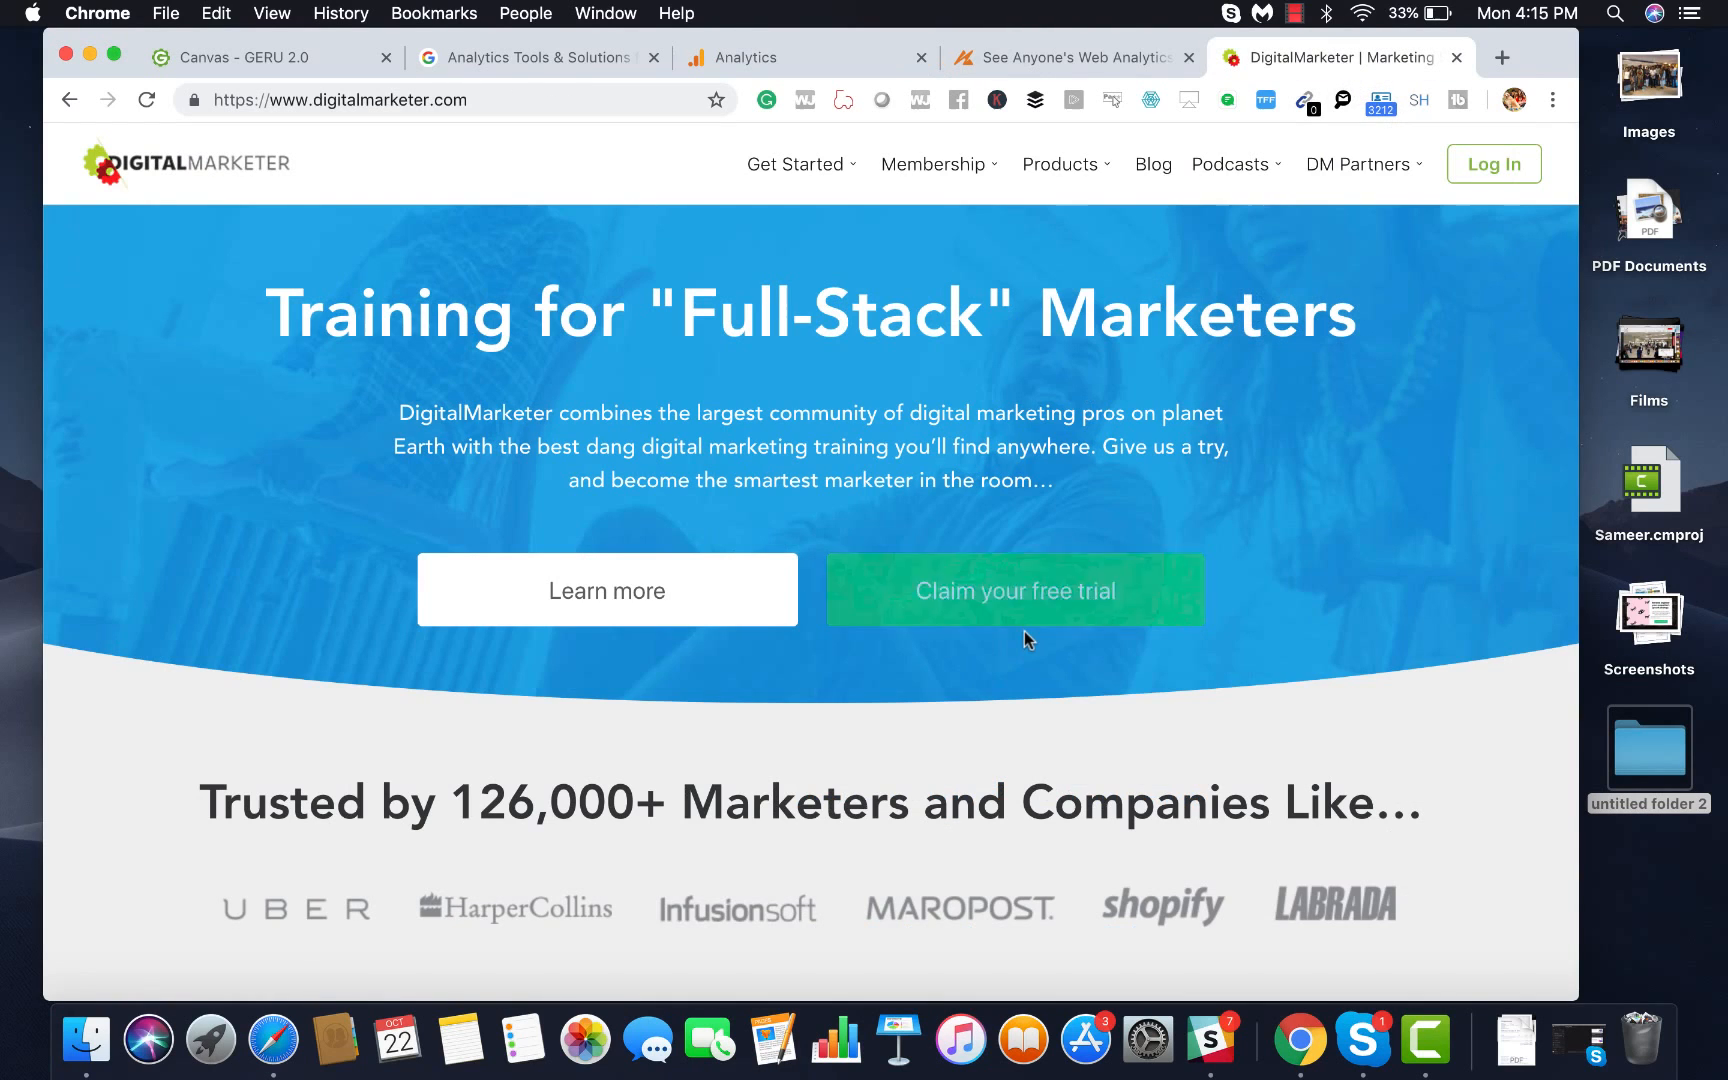
pyautogui.moveTo(1014, 590)
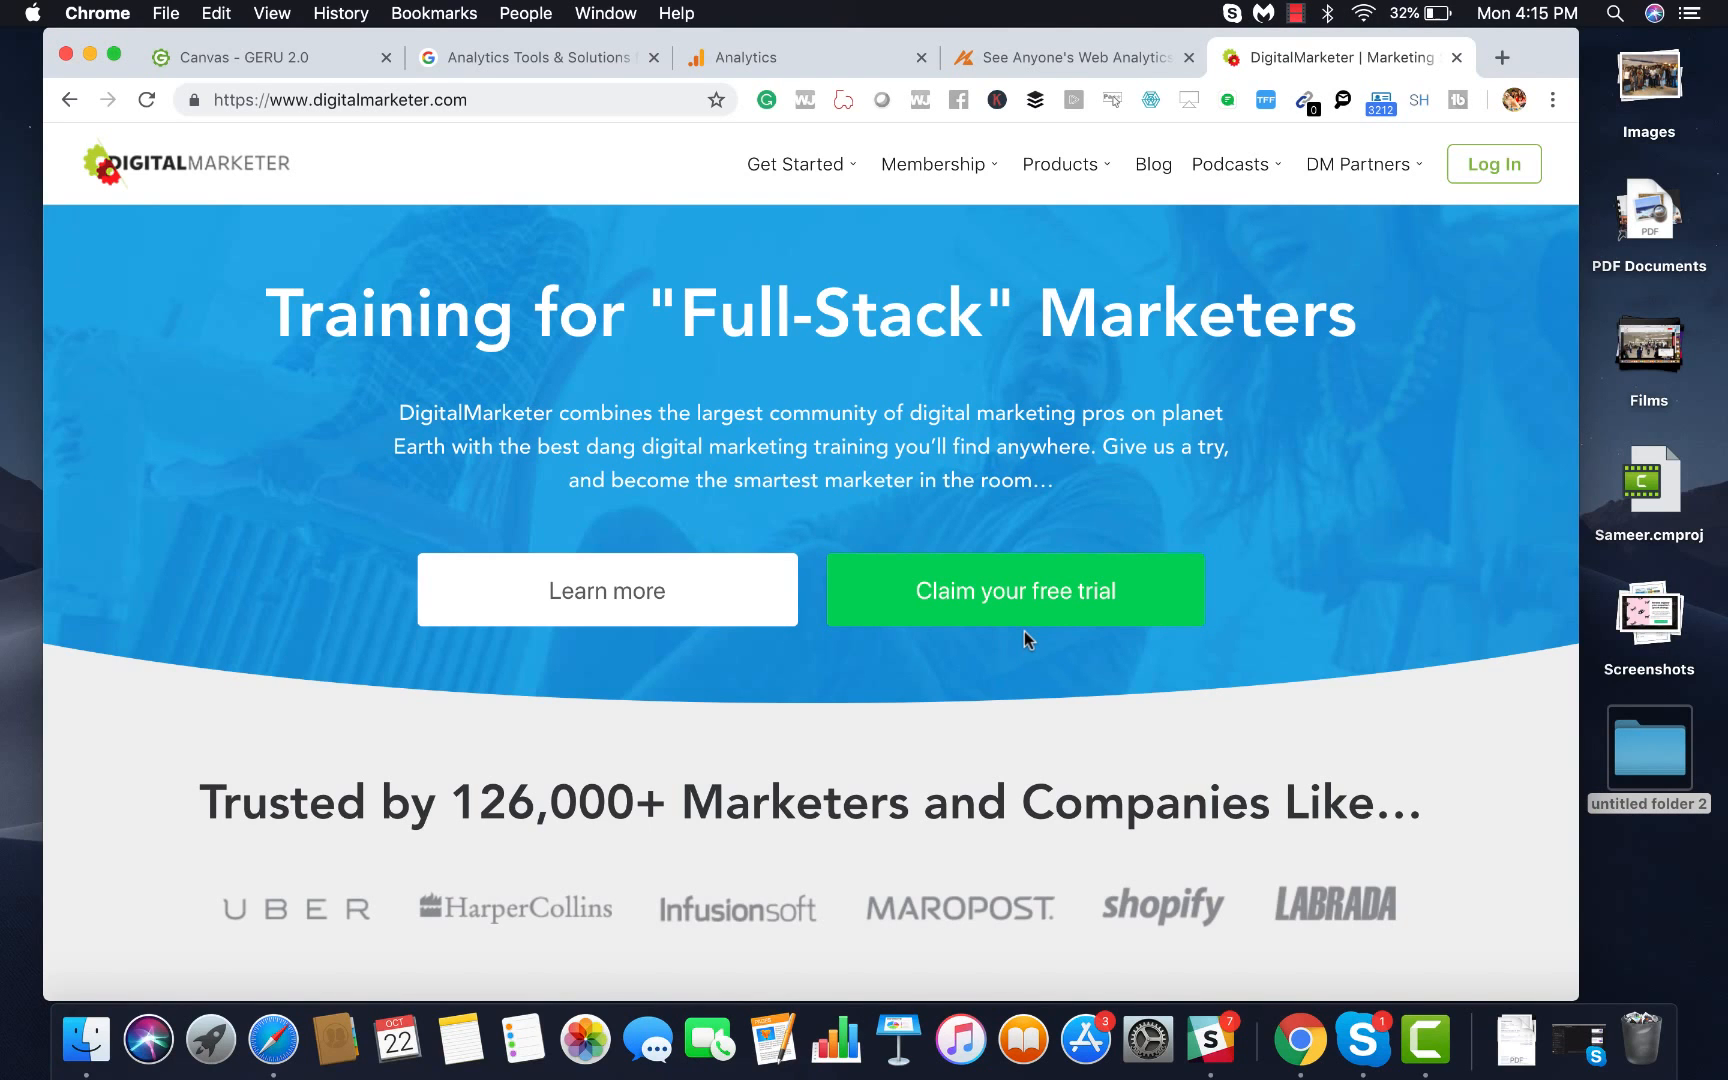
# Step: Scroll the Real-Time Overview down to the active users and Top Active Pages list
pyautogui.scroll(-3)
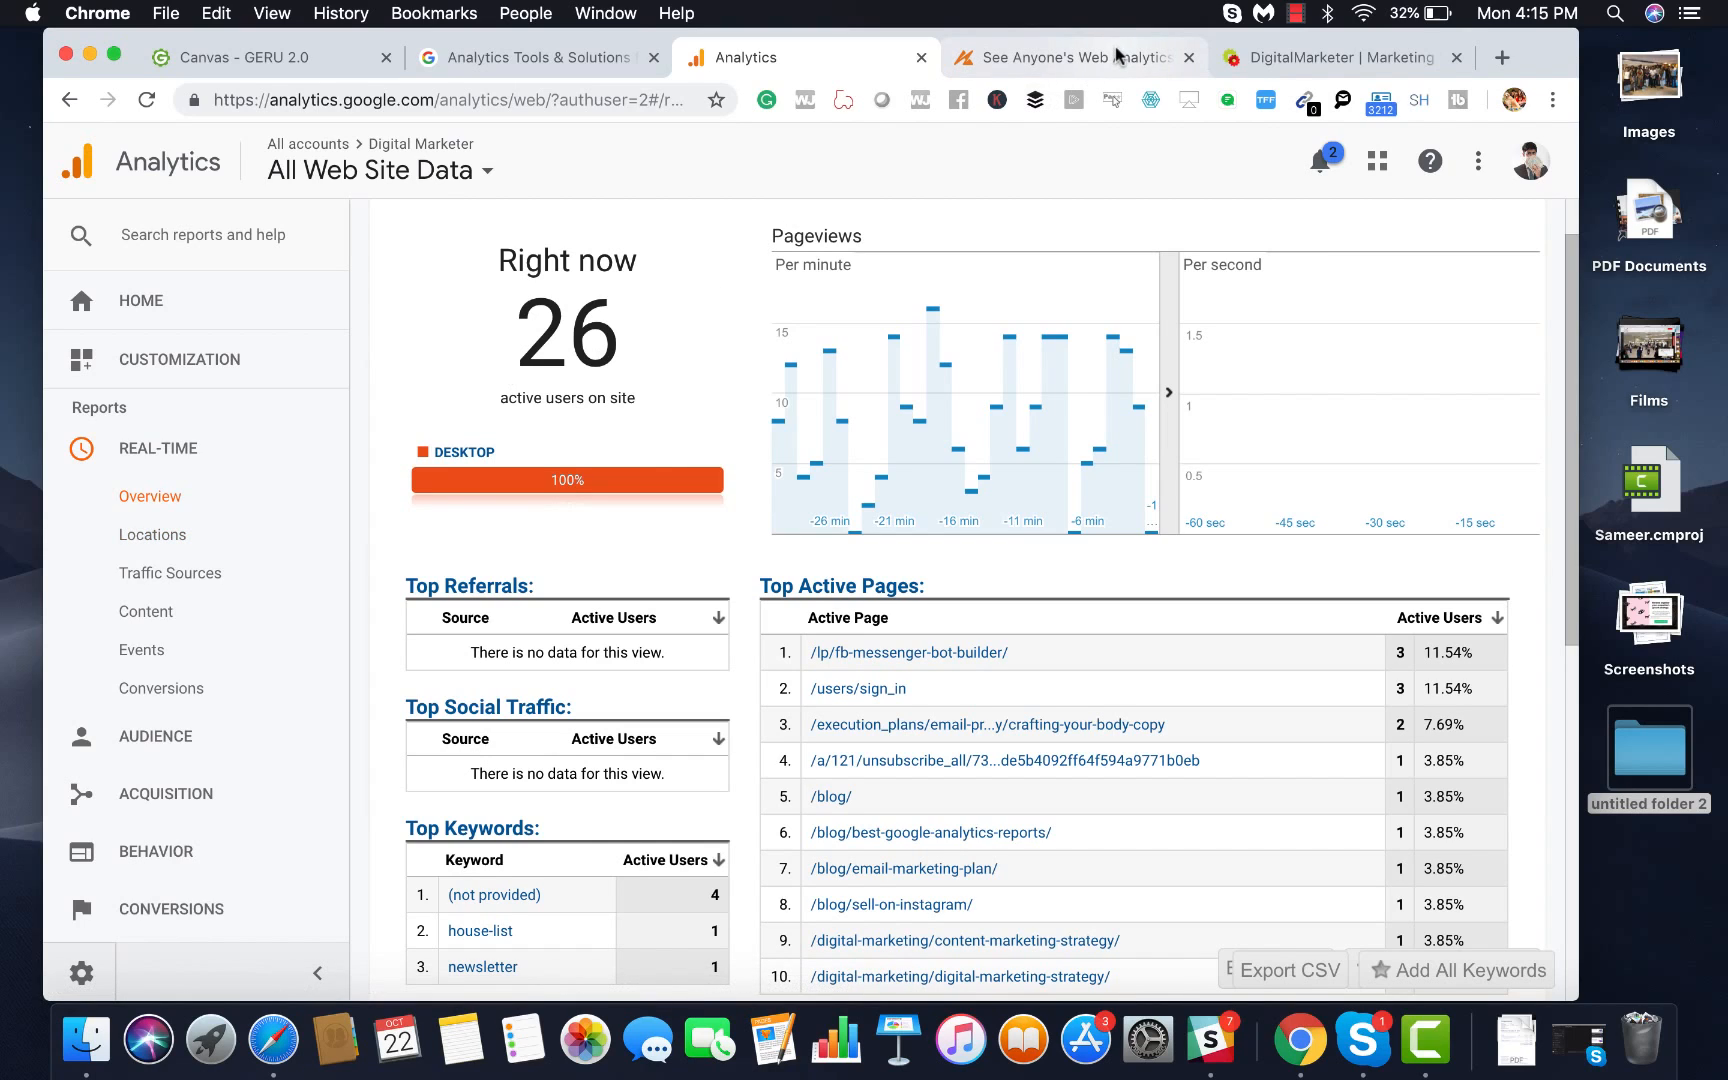
pyautogui.moveTo(1034, 450)
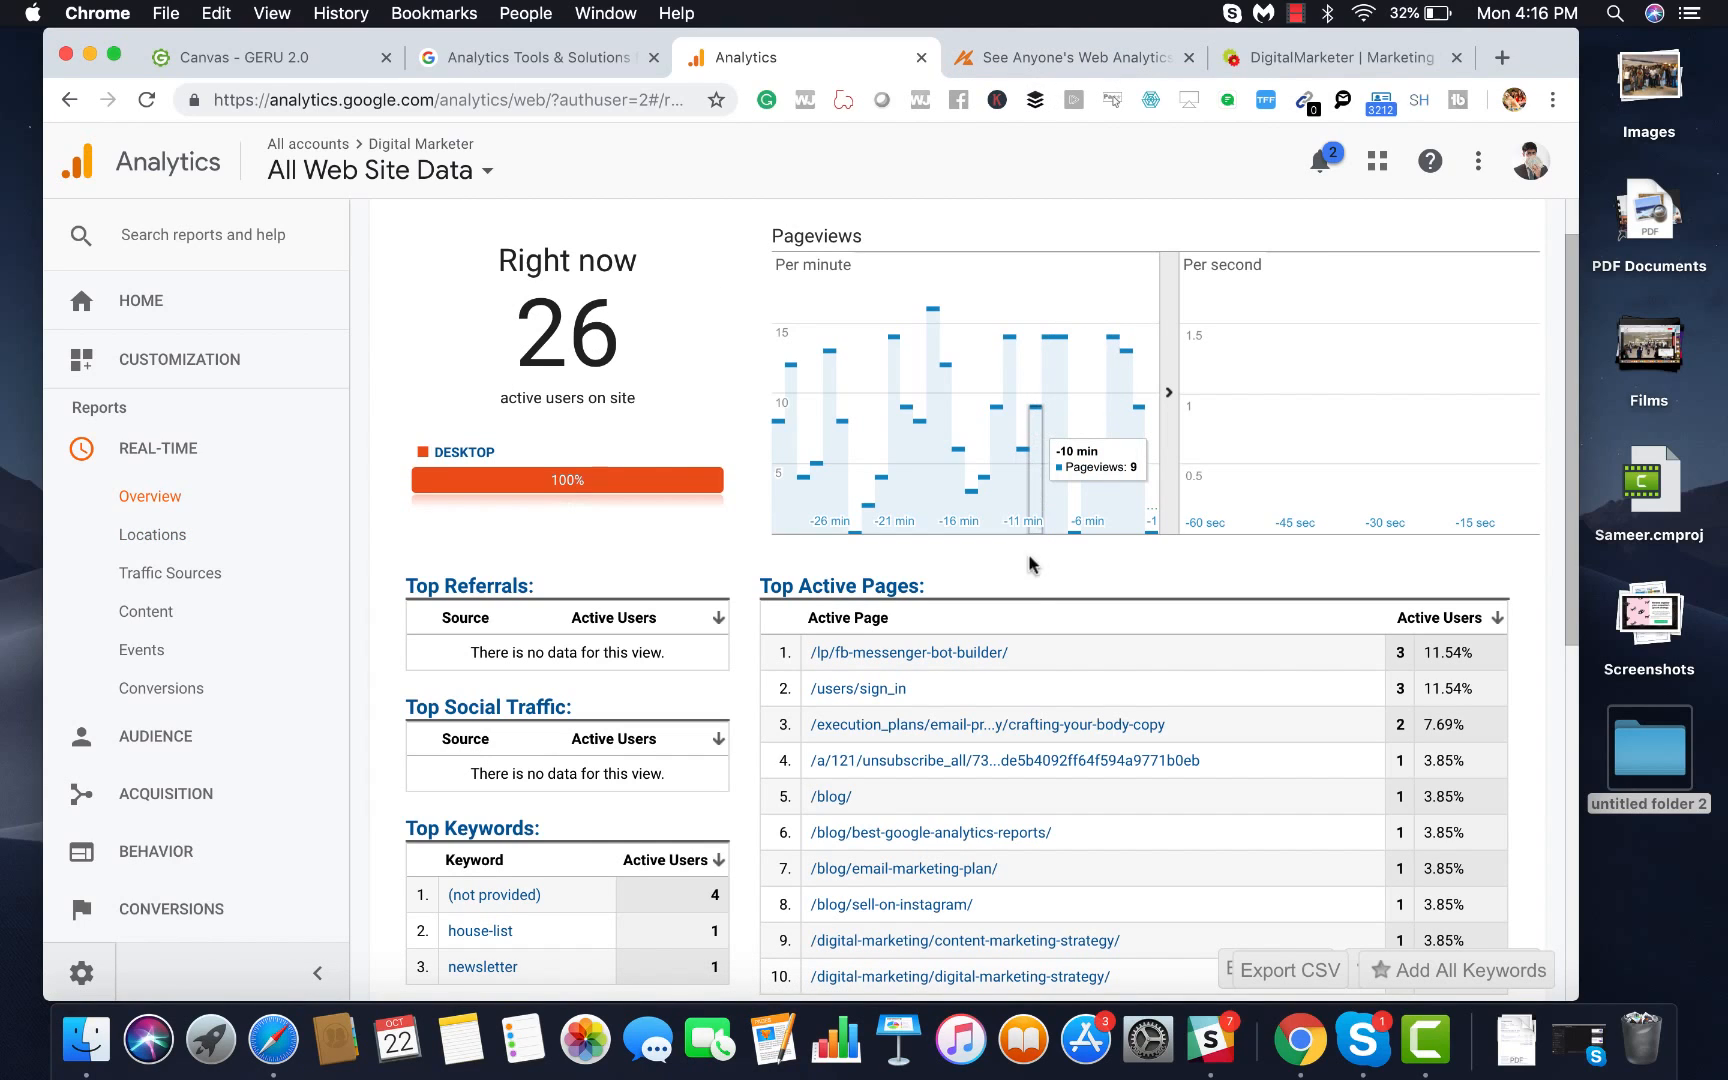
pyautogui.moveTo(1022, 610)
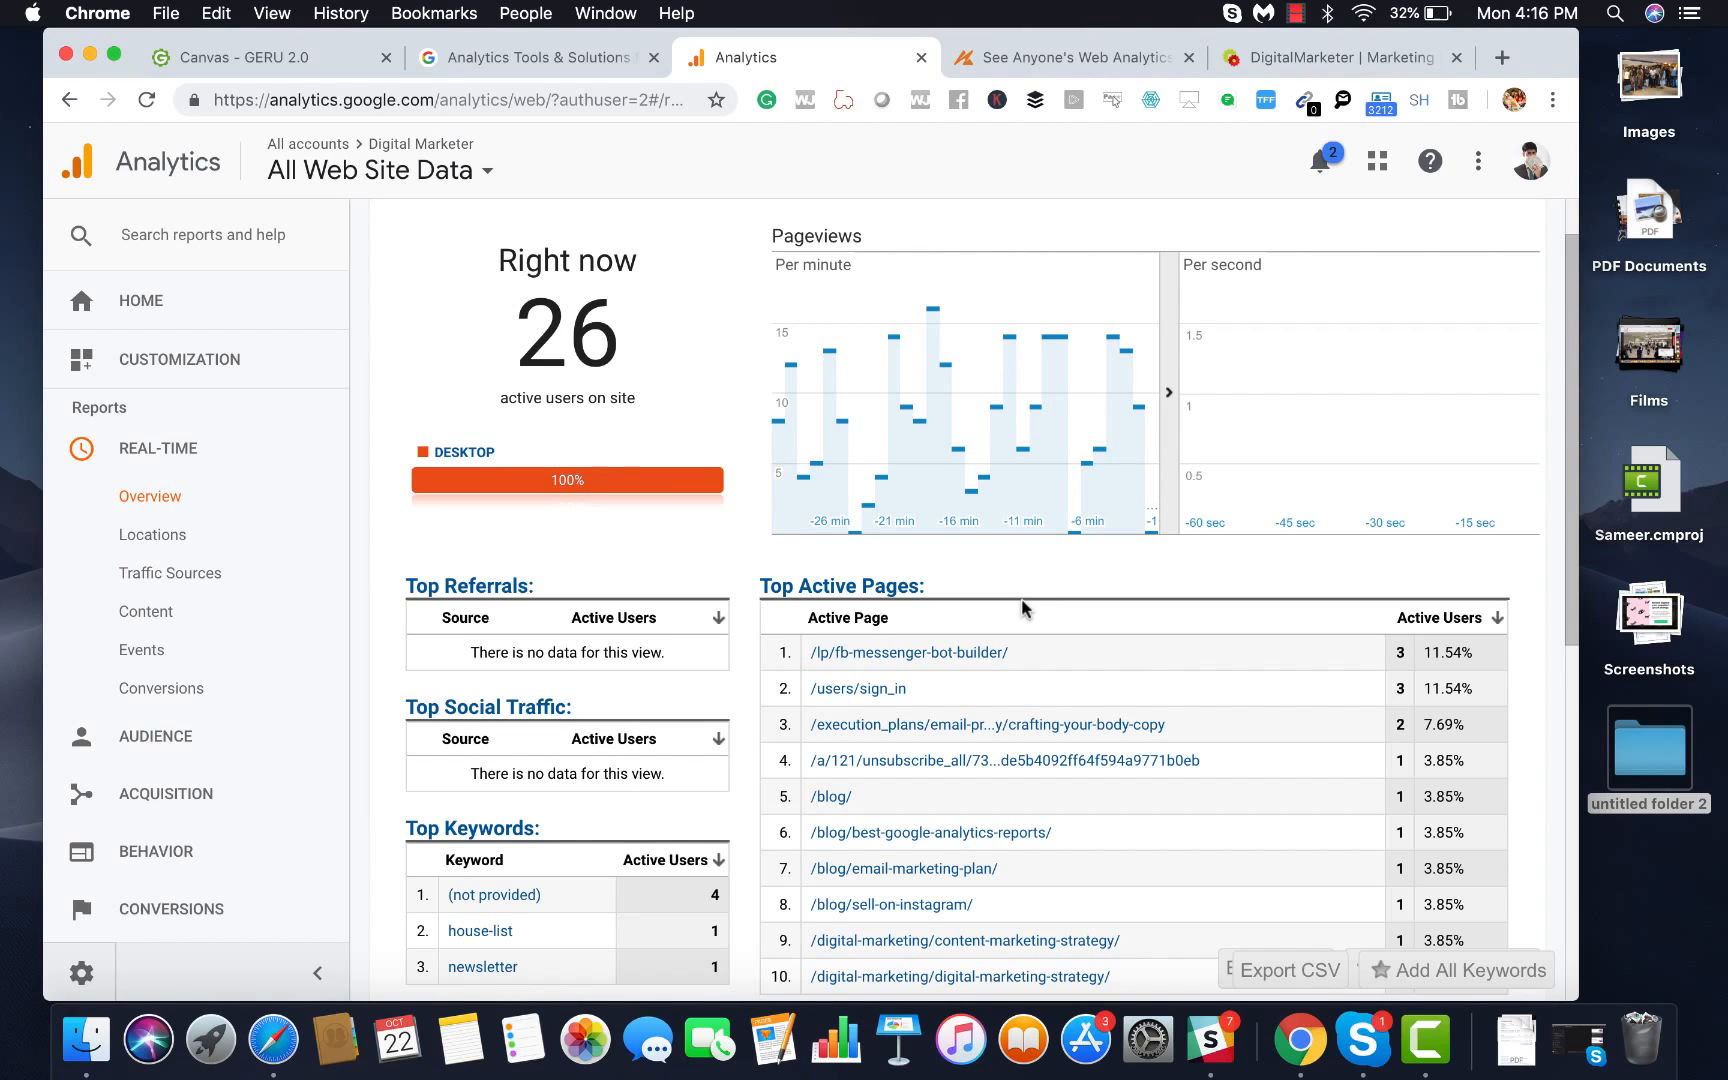
pyautogui.scroll(-3)
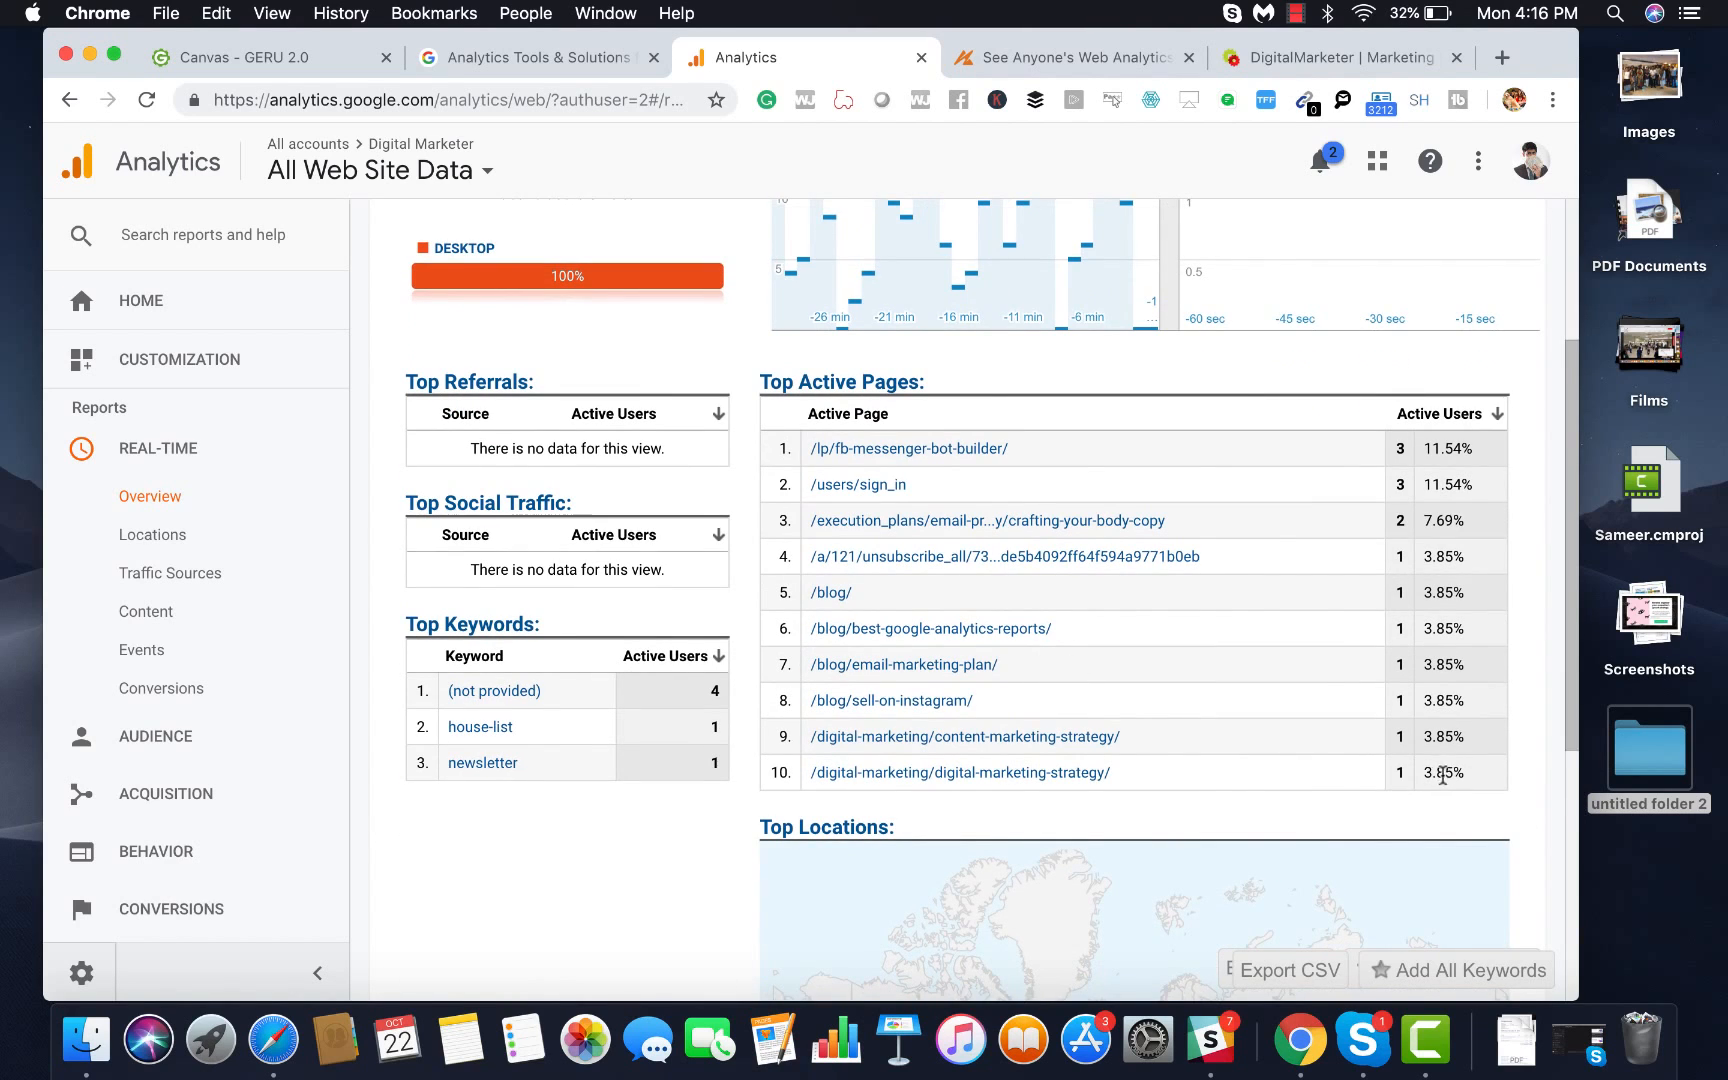
pyautogui.moveTo(1092, 774)
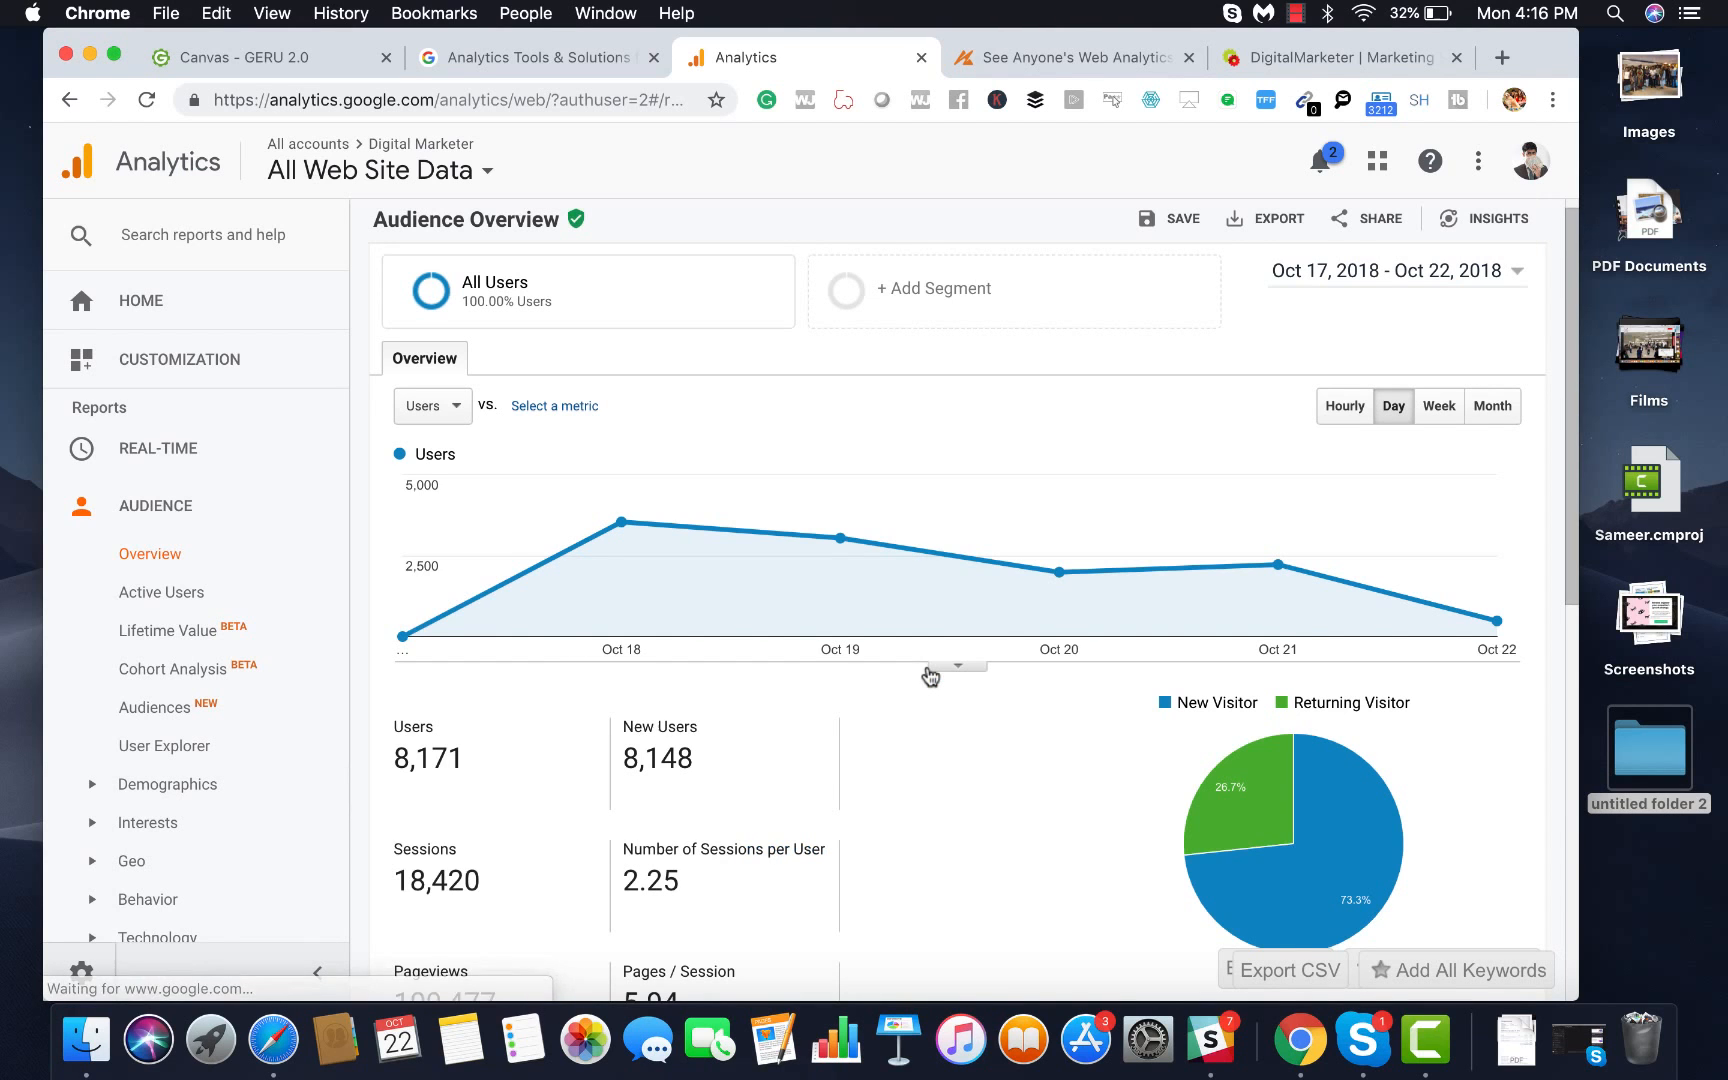
pyautogui.scroll(-3)
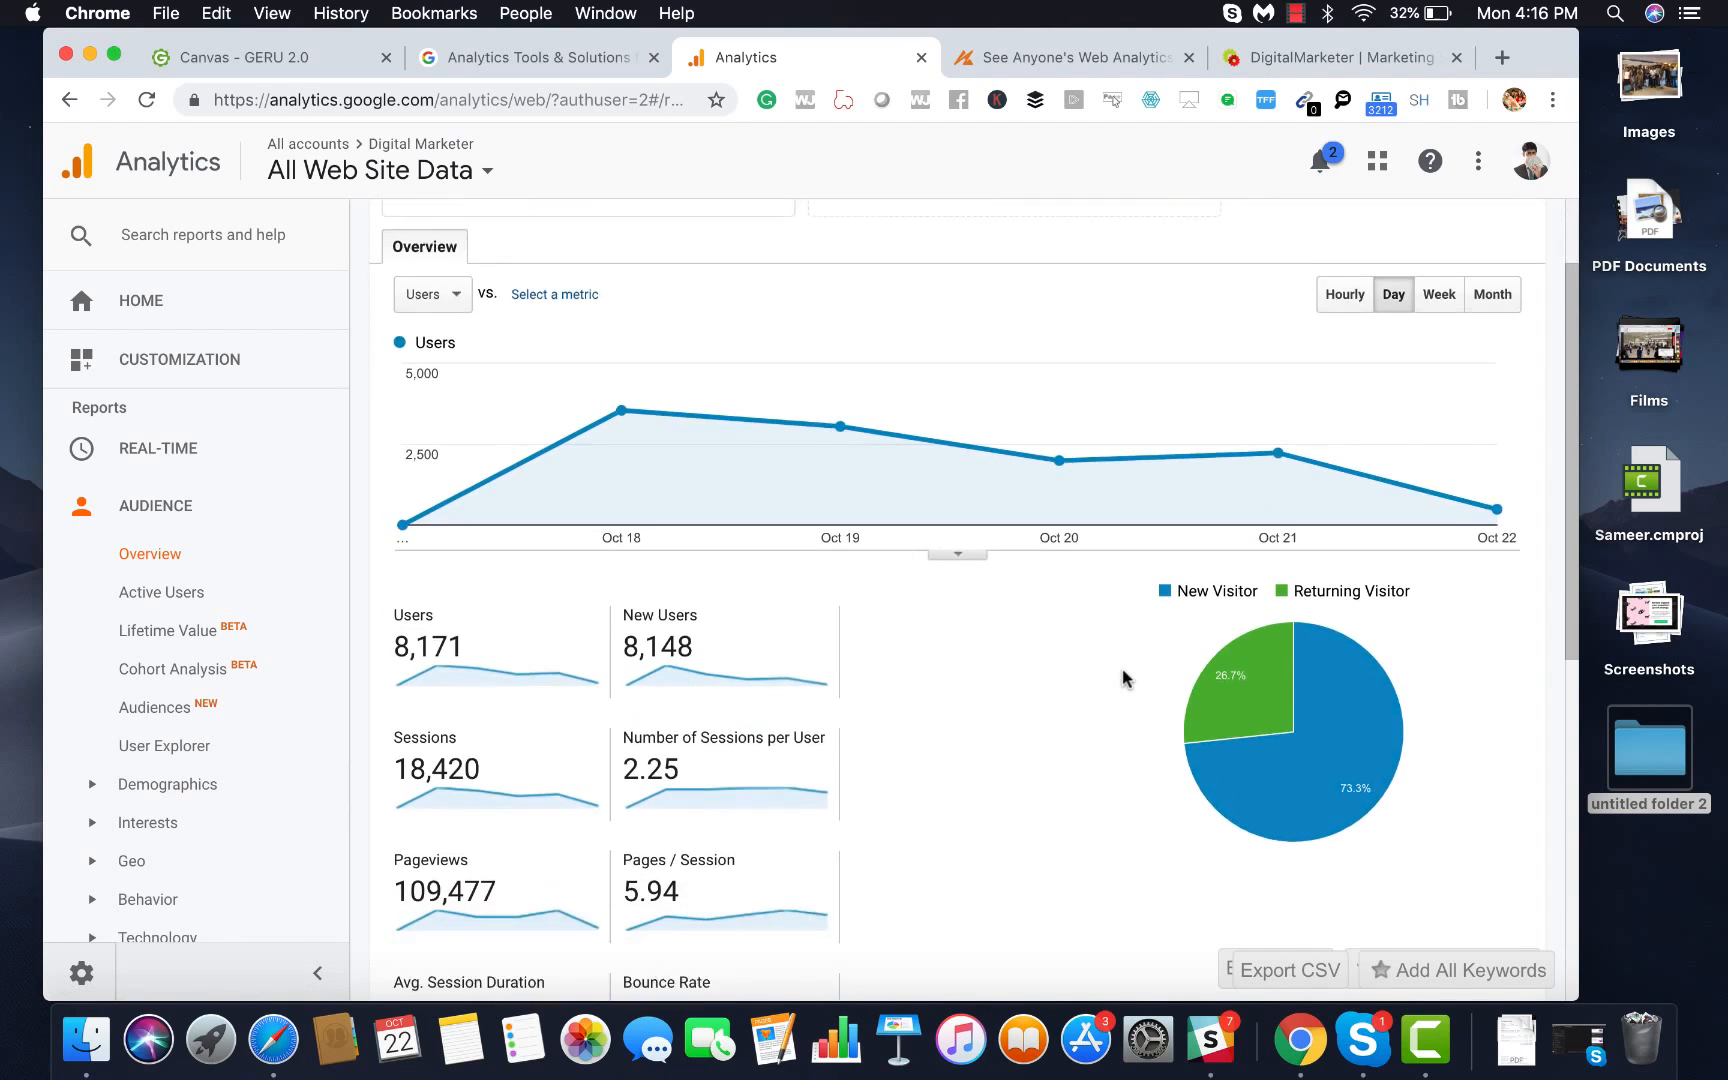
pyautogui.scroll(-3)
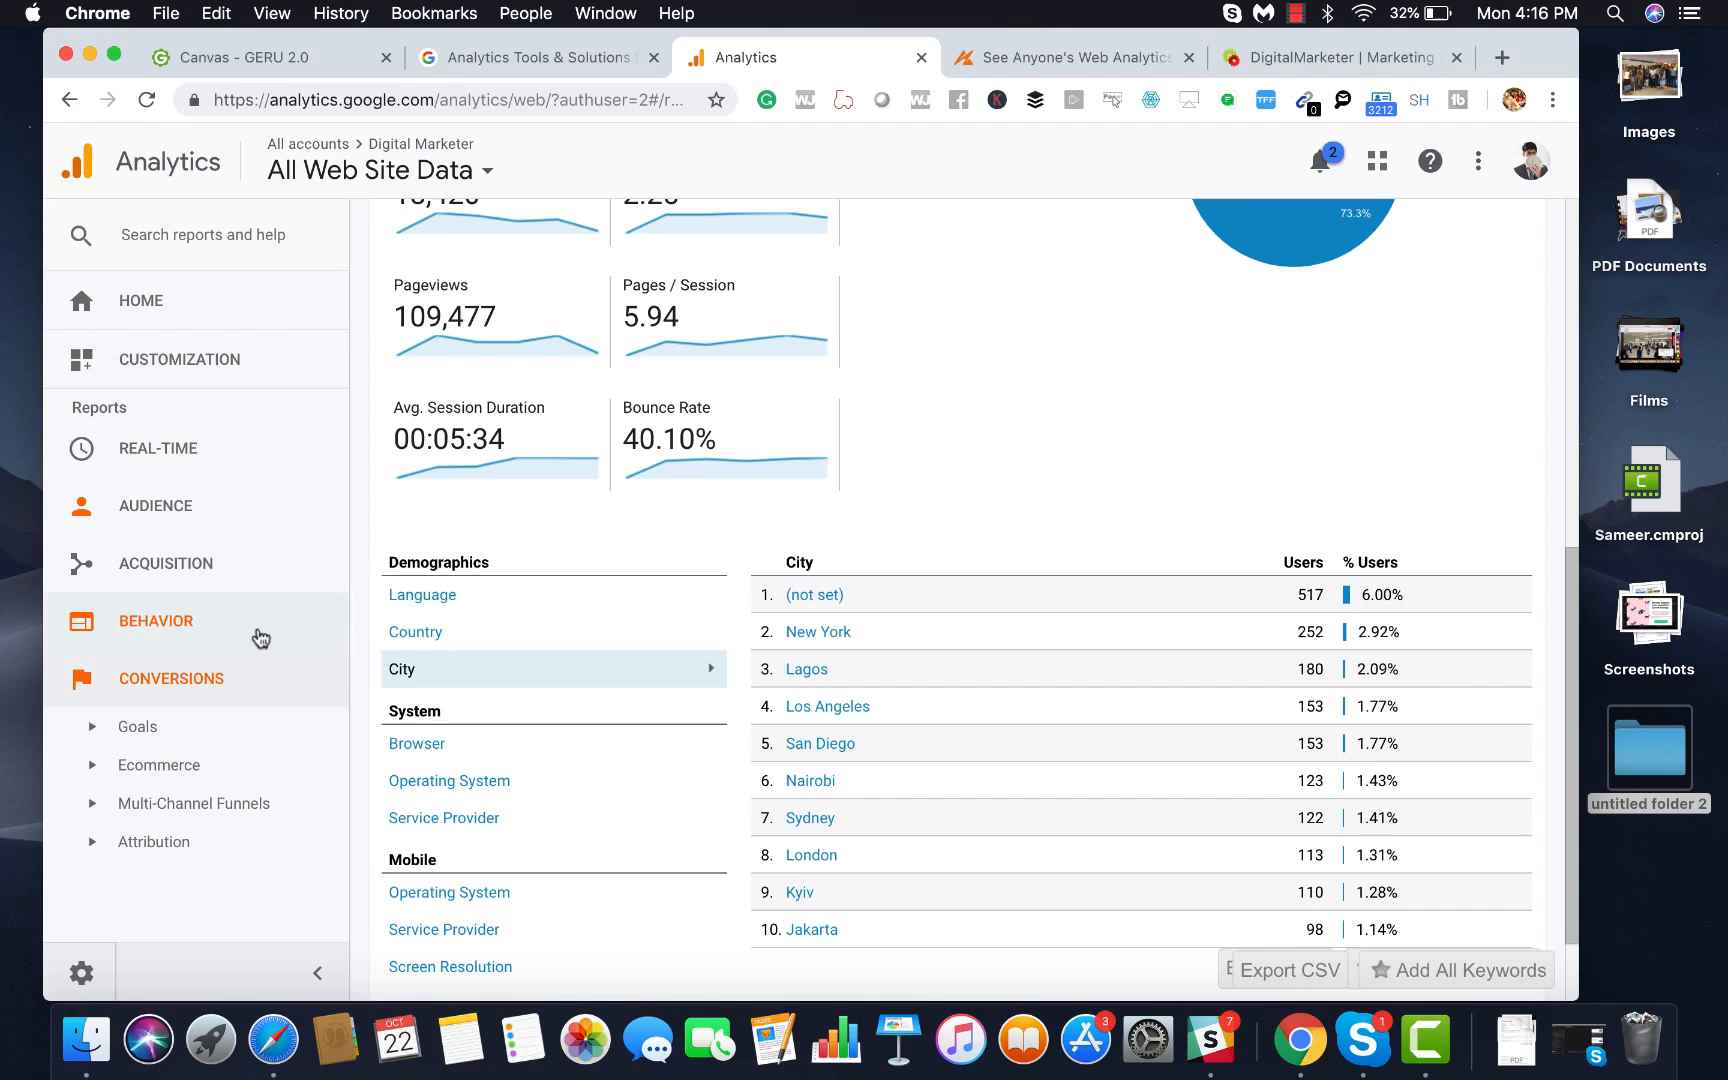
pyautogui.click(156, 620)
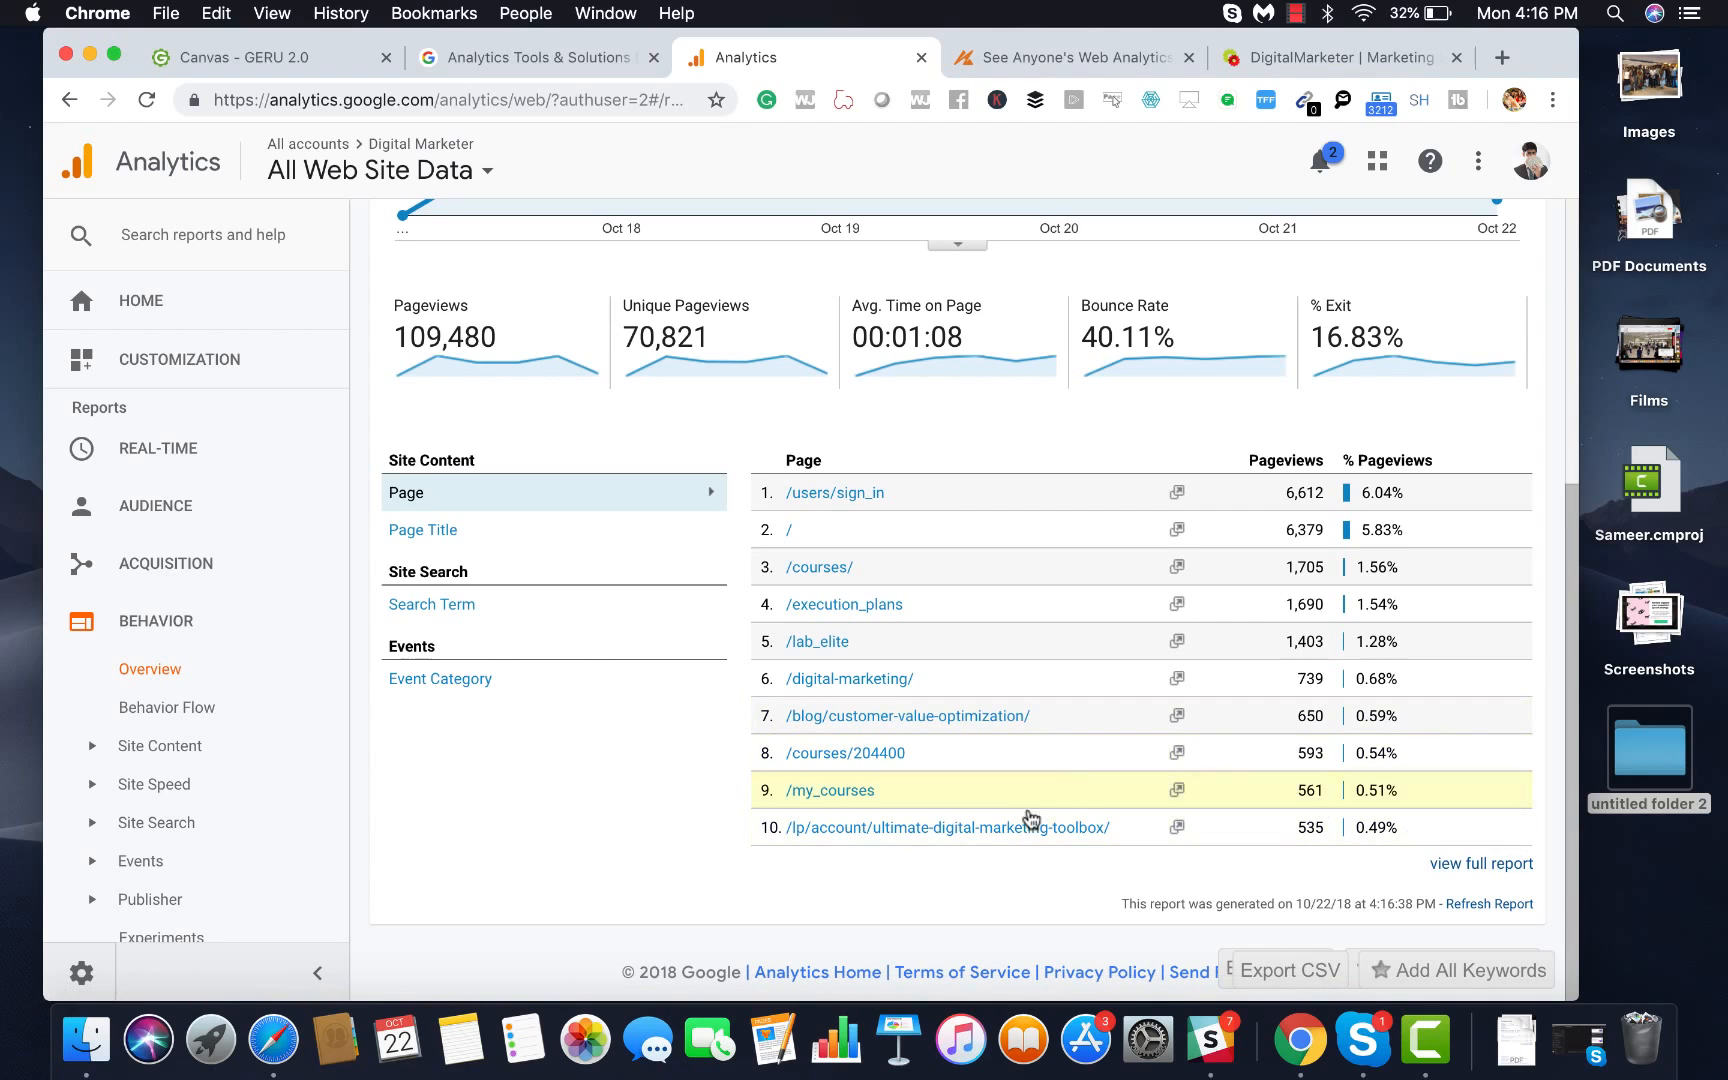
pyautogui.moveTo(1502, 864)
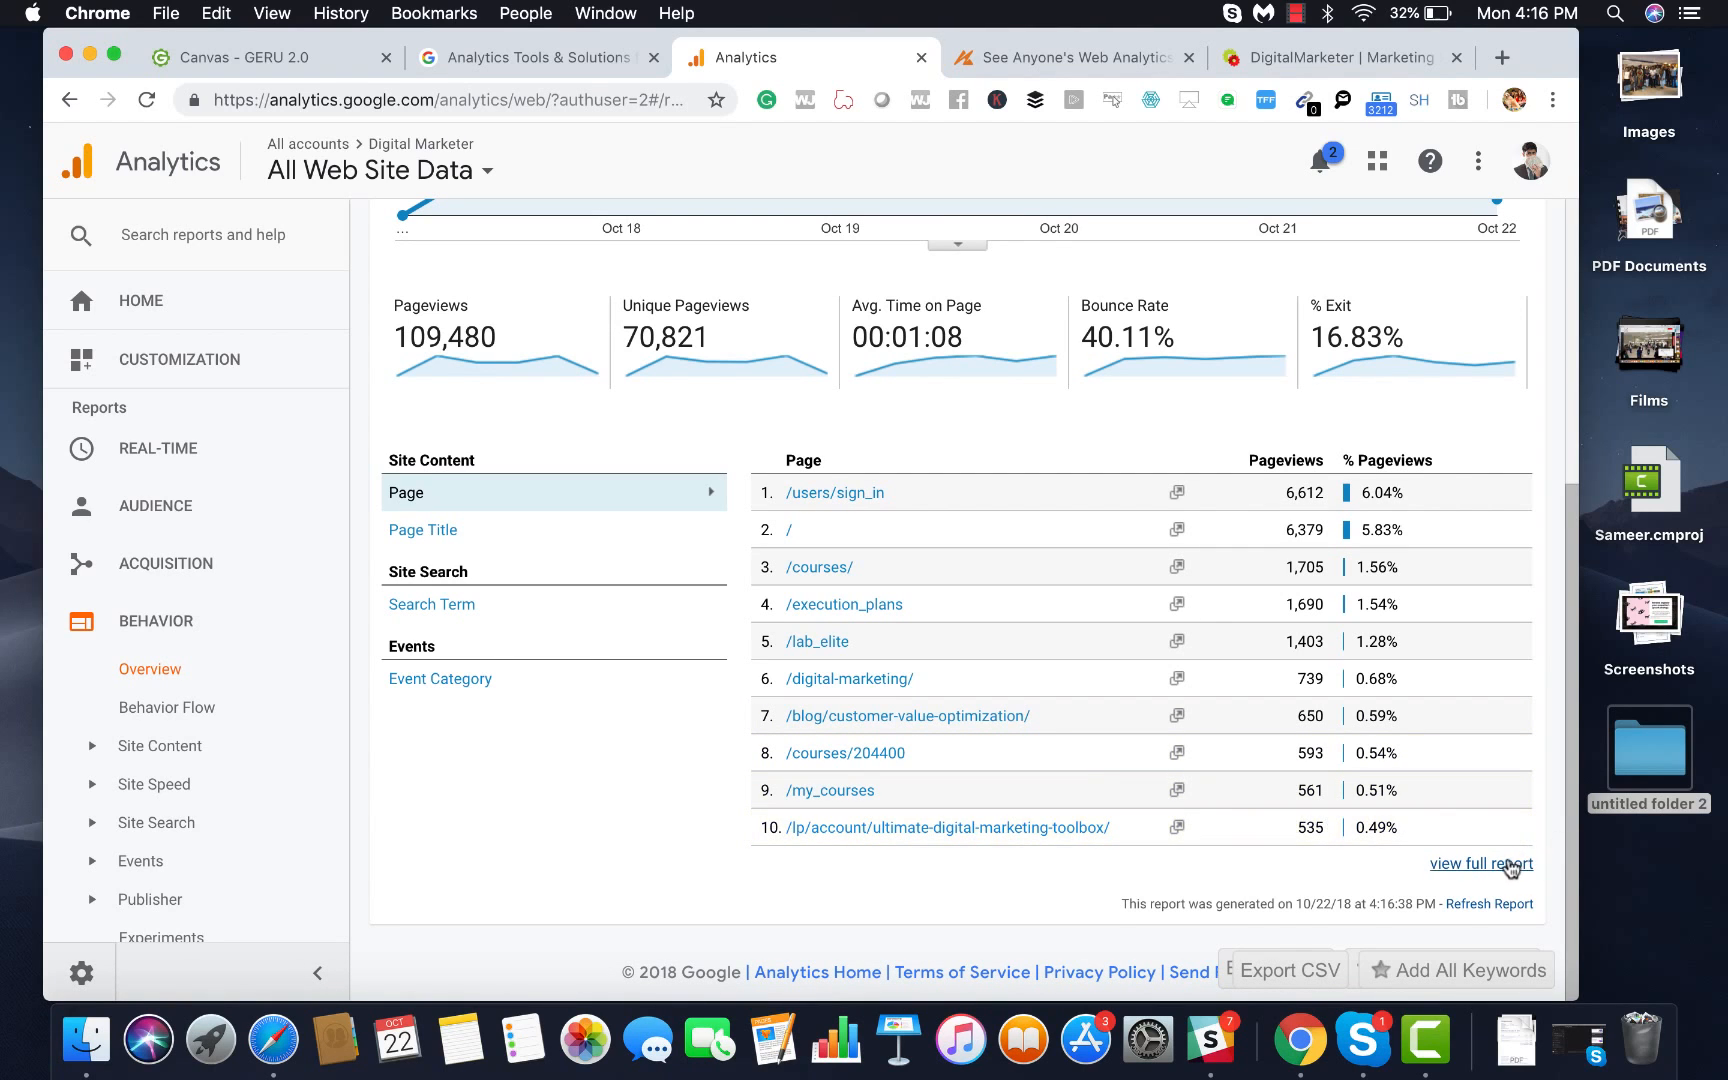
# Step: View the full All Pages report and show more than ten rows in its table
pyautogui.click(1480, 862)
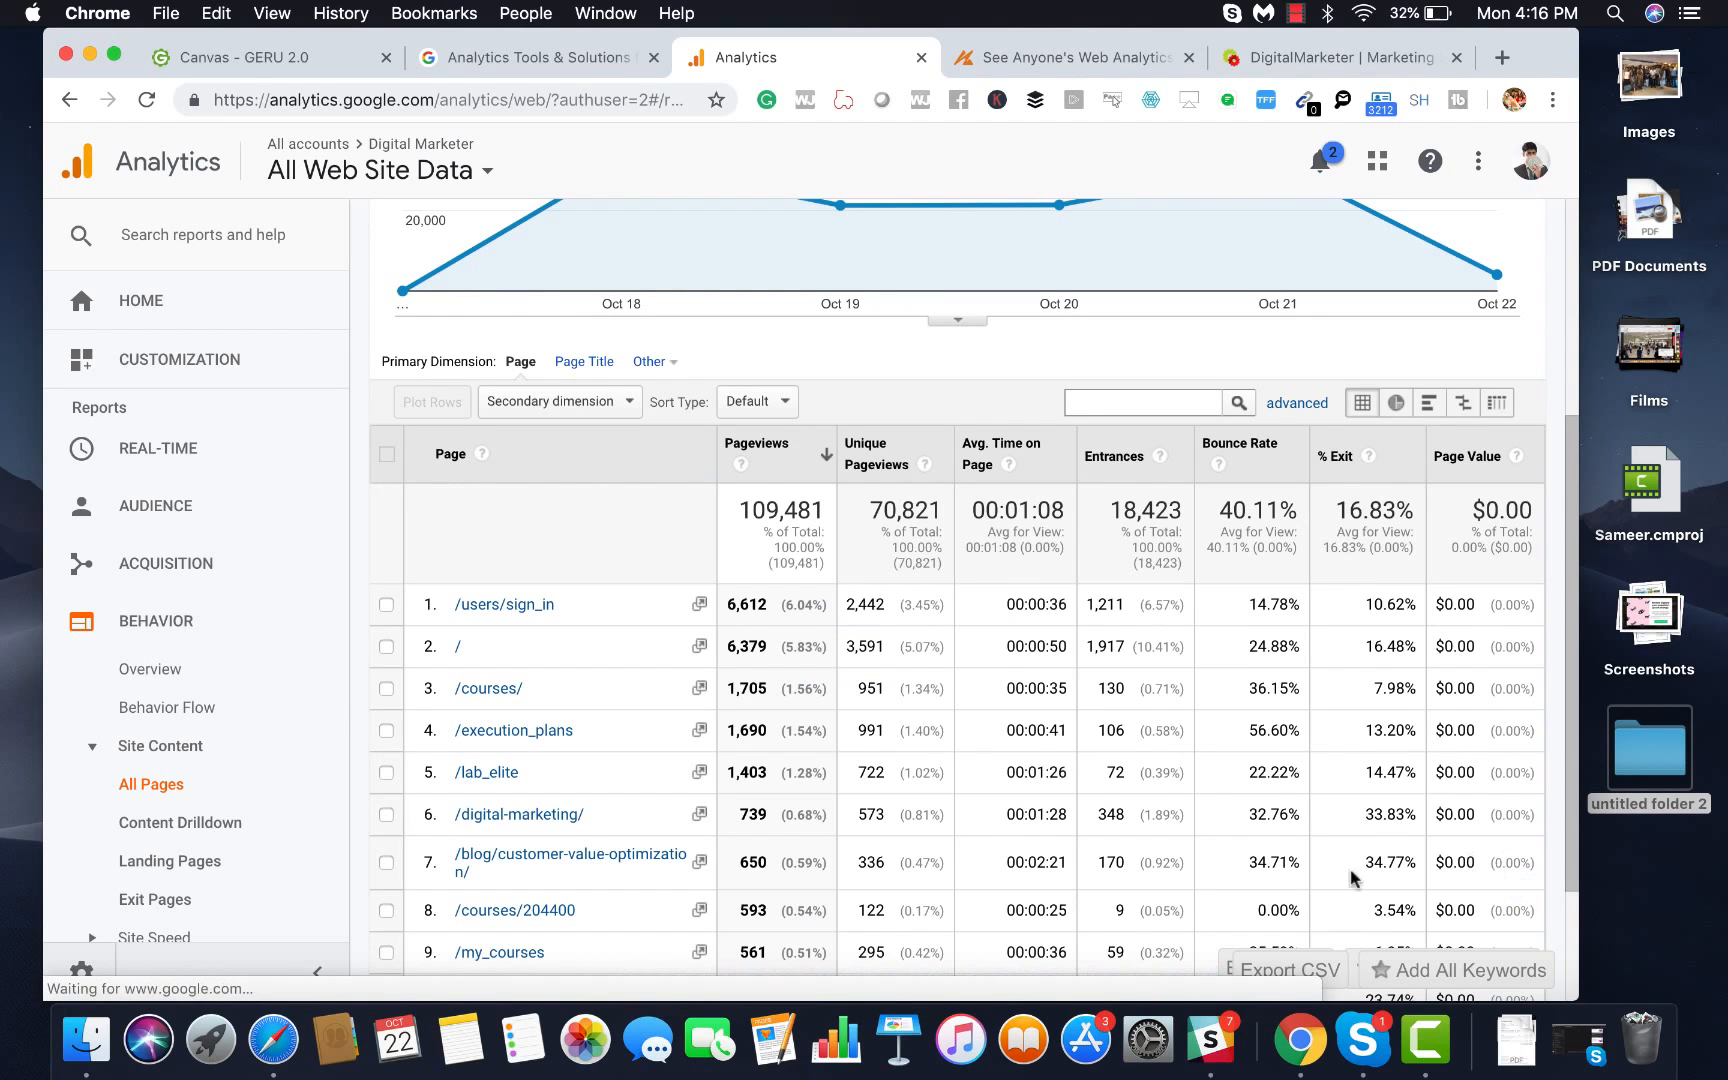
pyautogui.scroll(-3)
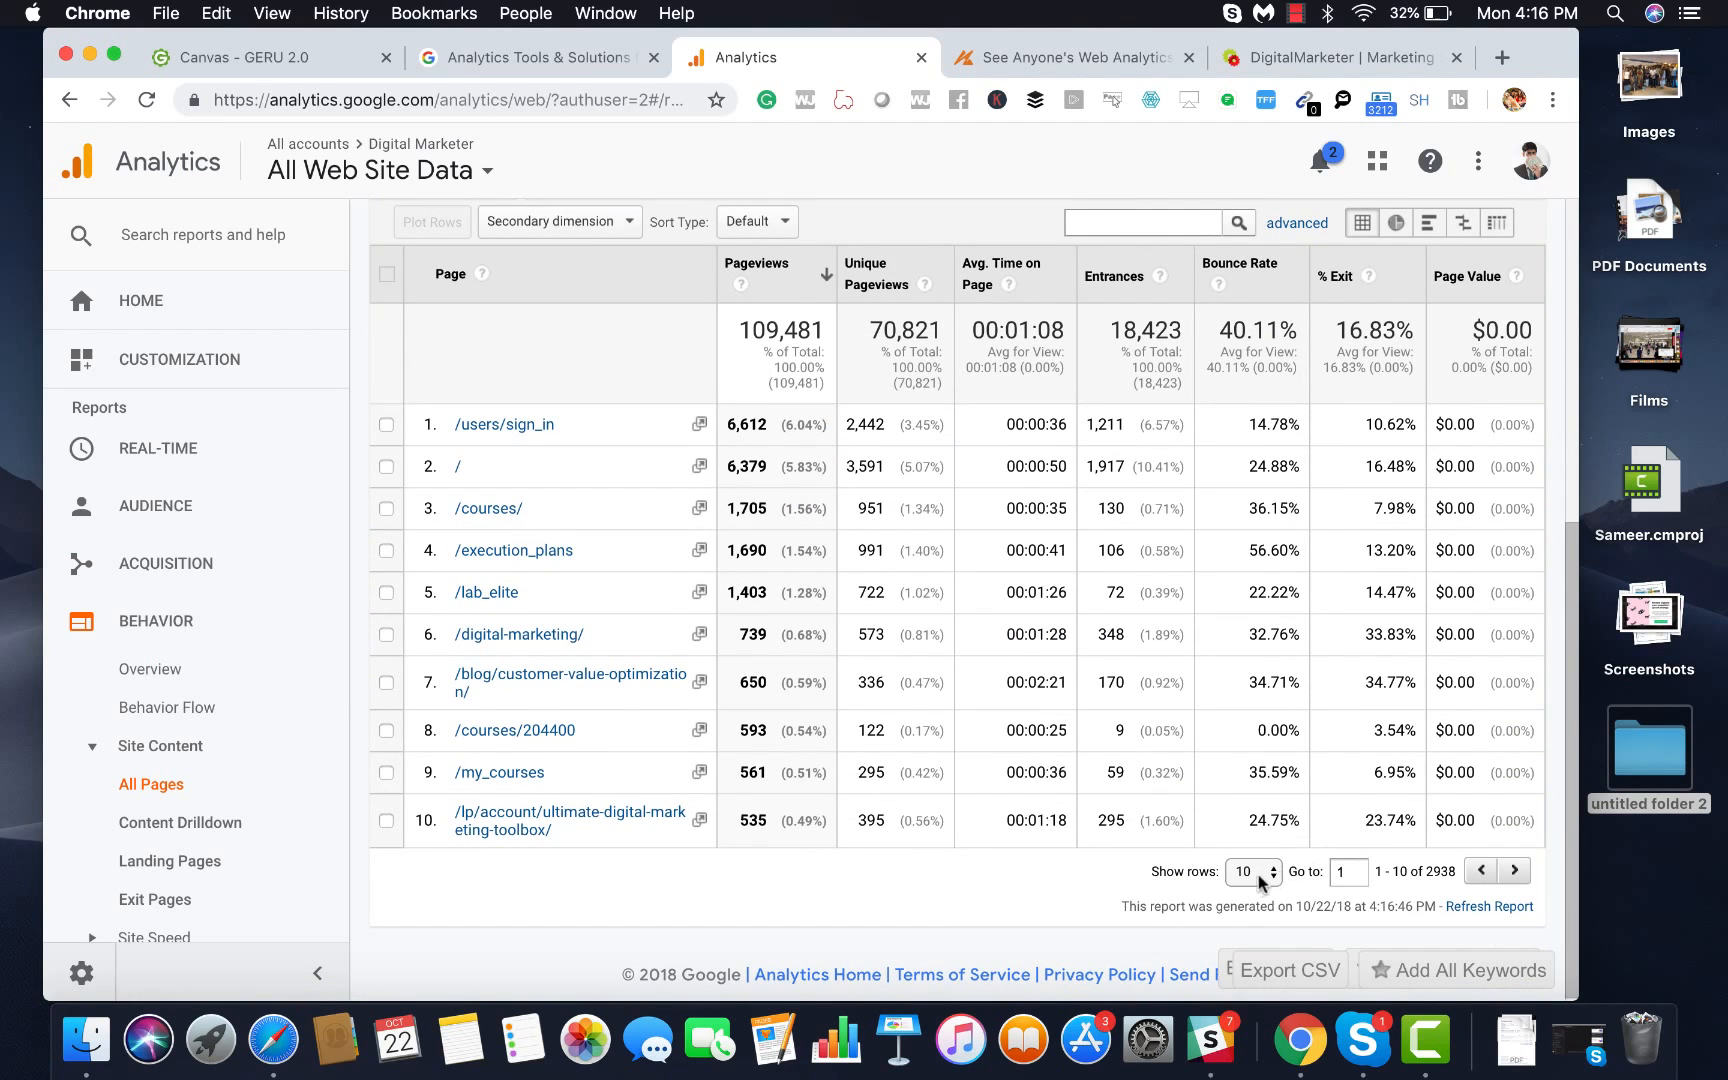
pyautogui.click(1248, 870)
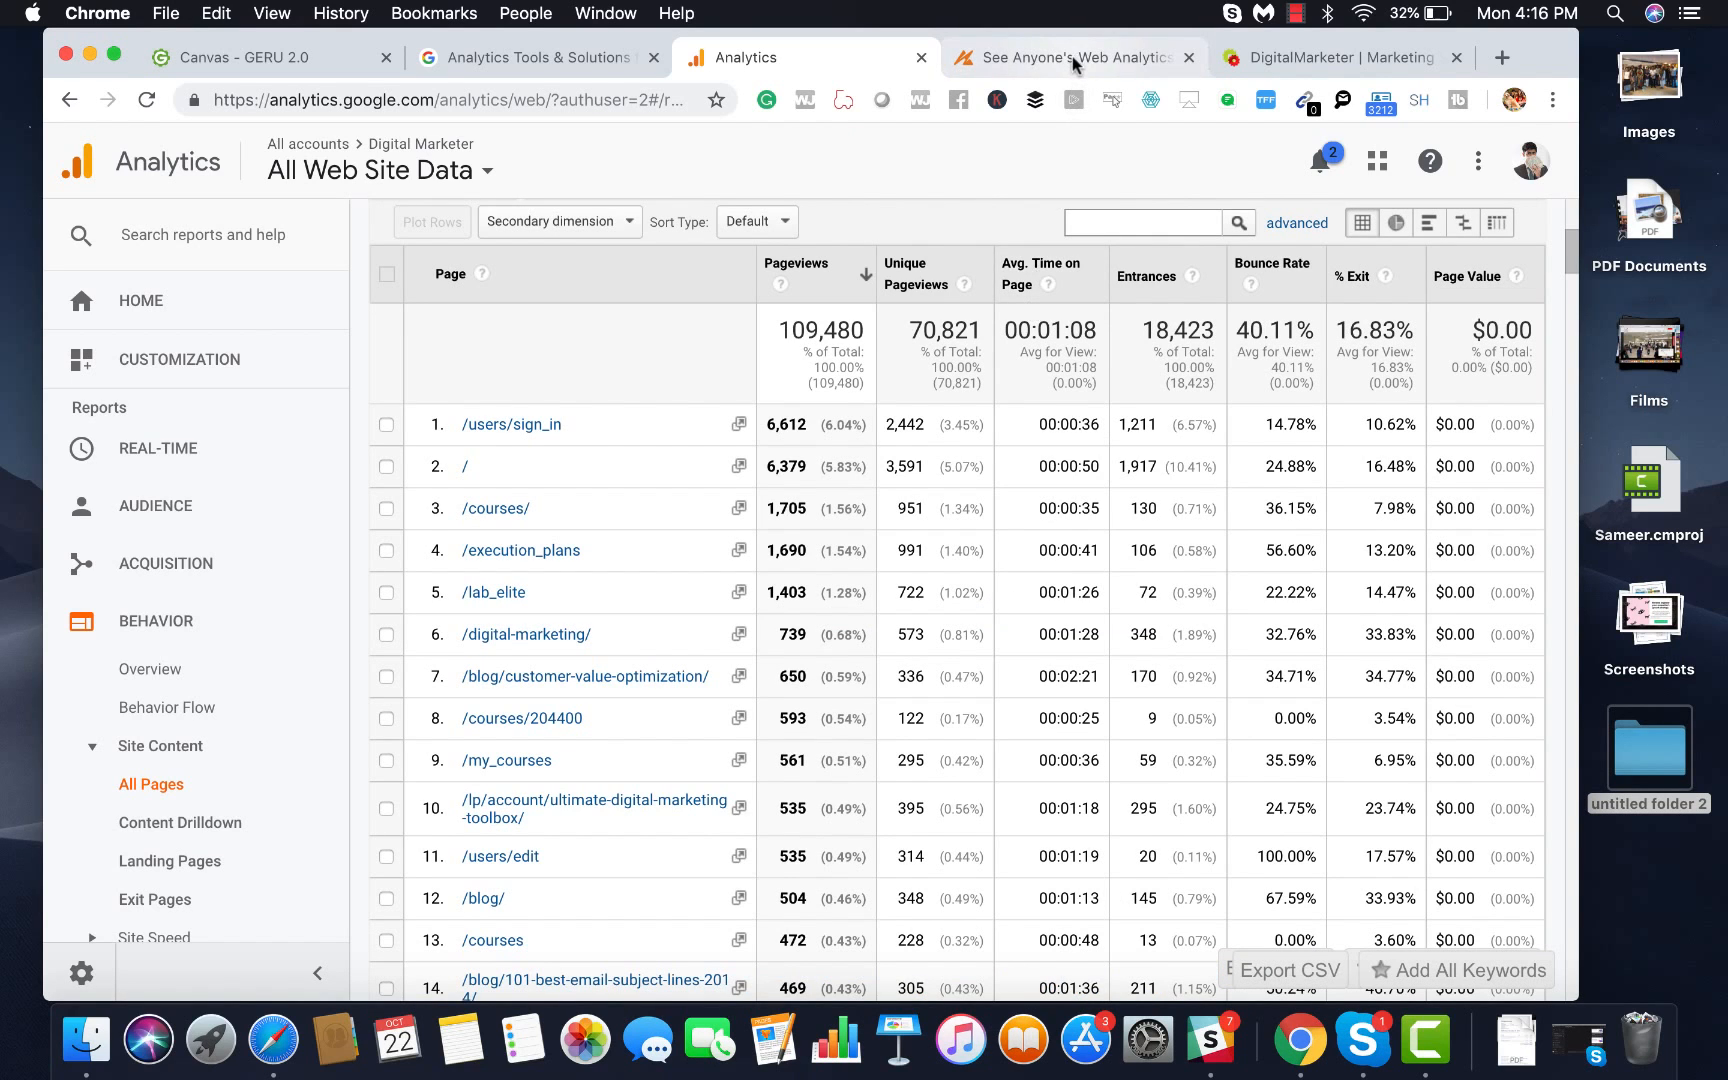
# Step: Switch to the Nacho Analytics landing page and scroll through its competitor-analytics feature sections
pyautogui.click(1068, 56)
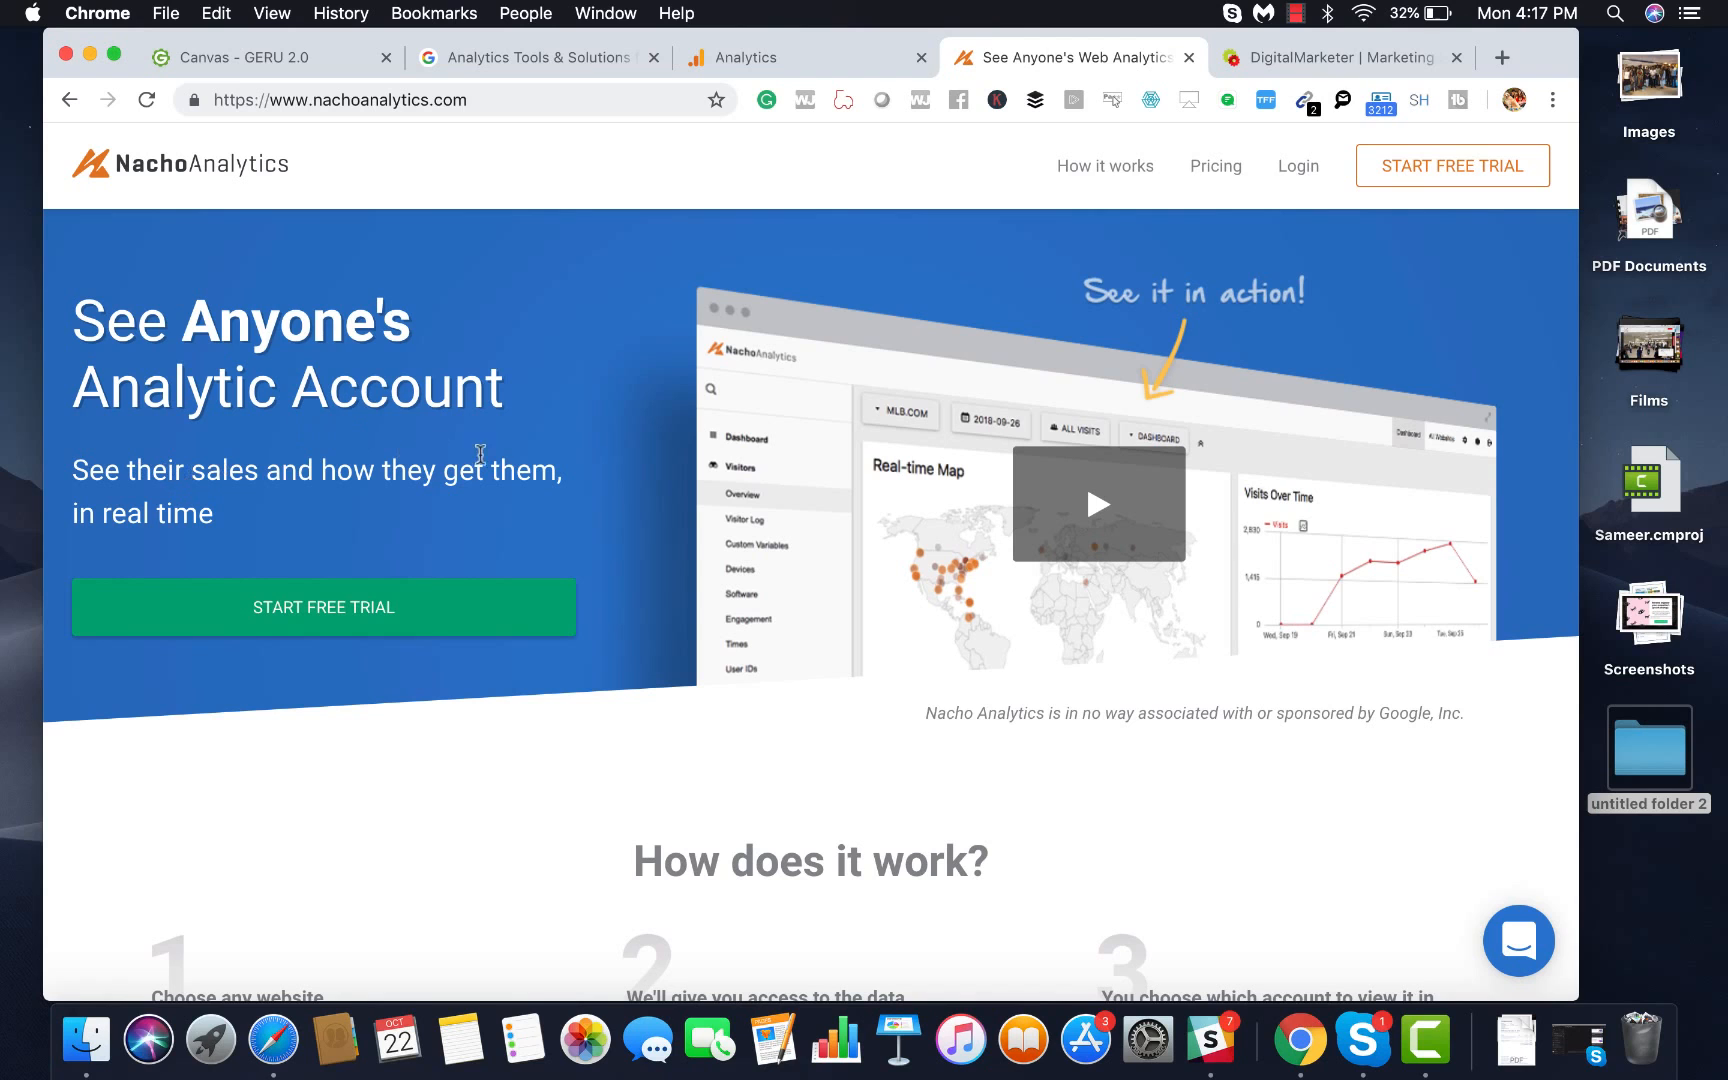
pyautogui.scroll(-3)
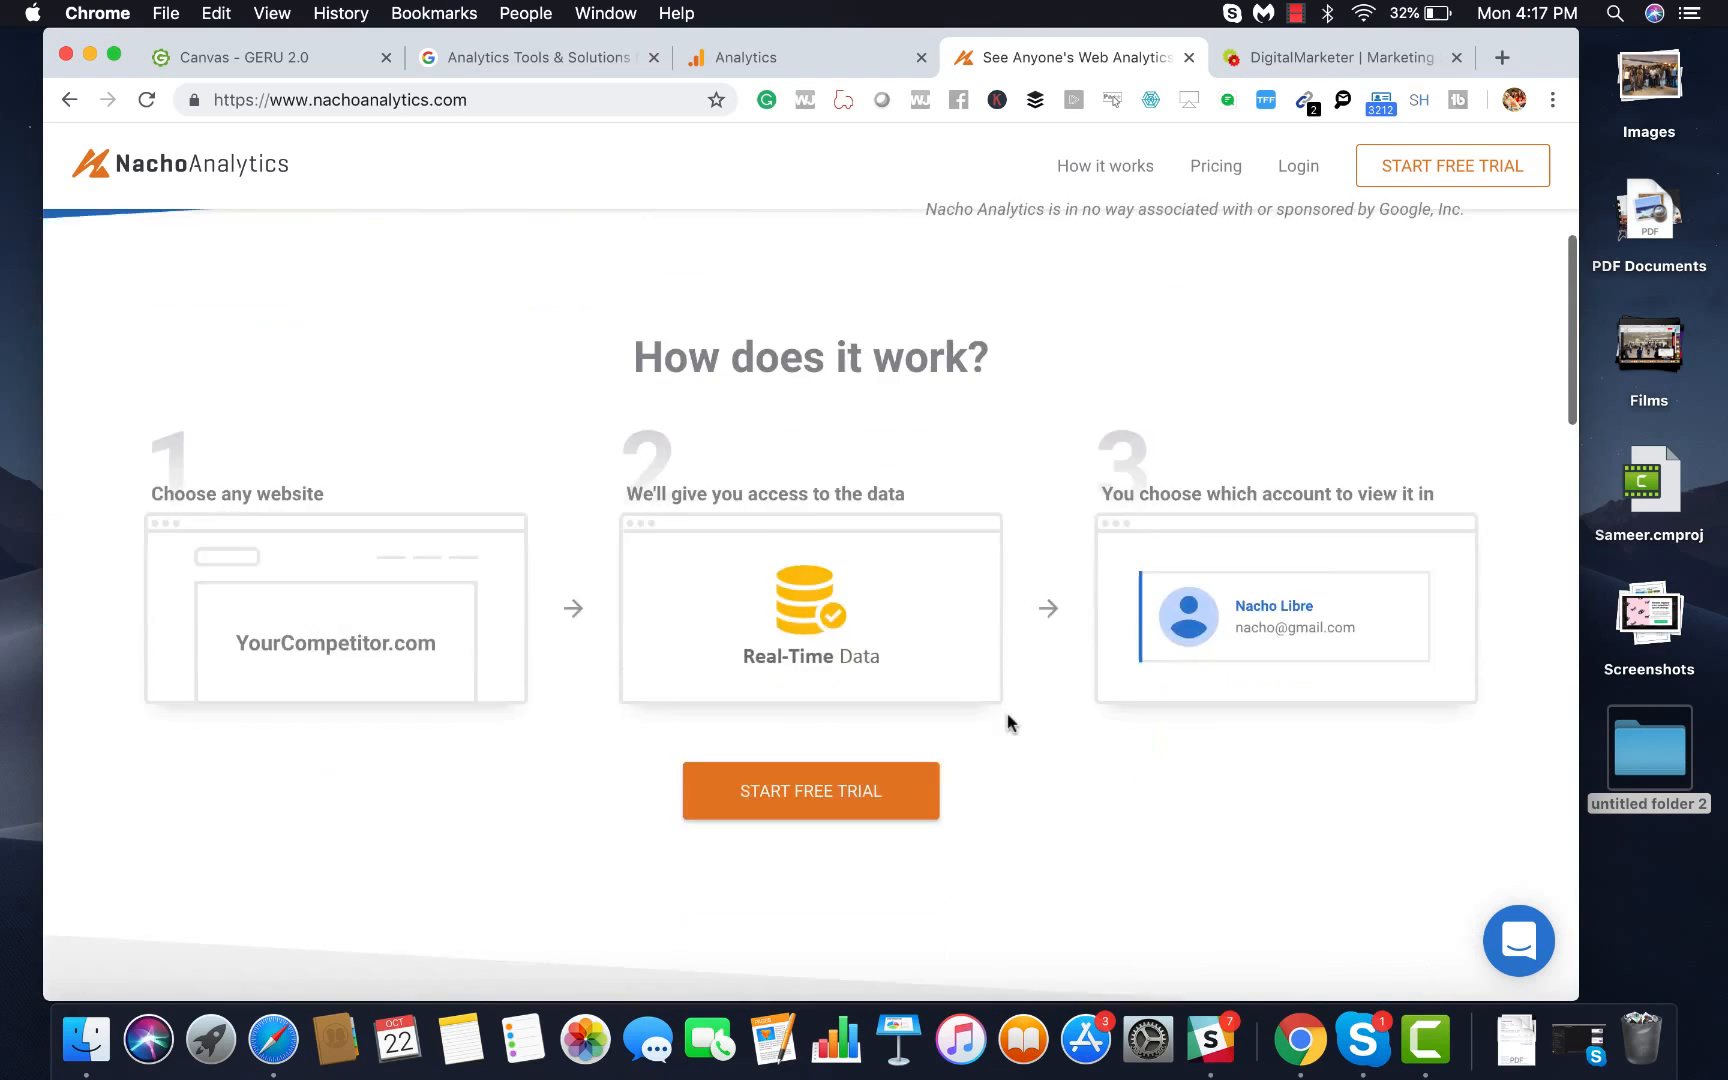
pyautogui.scroll(-3)
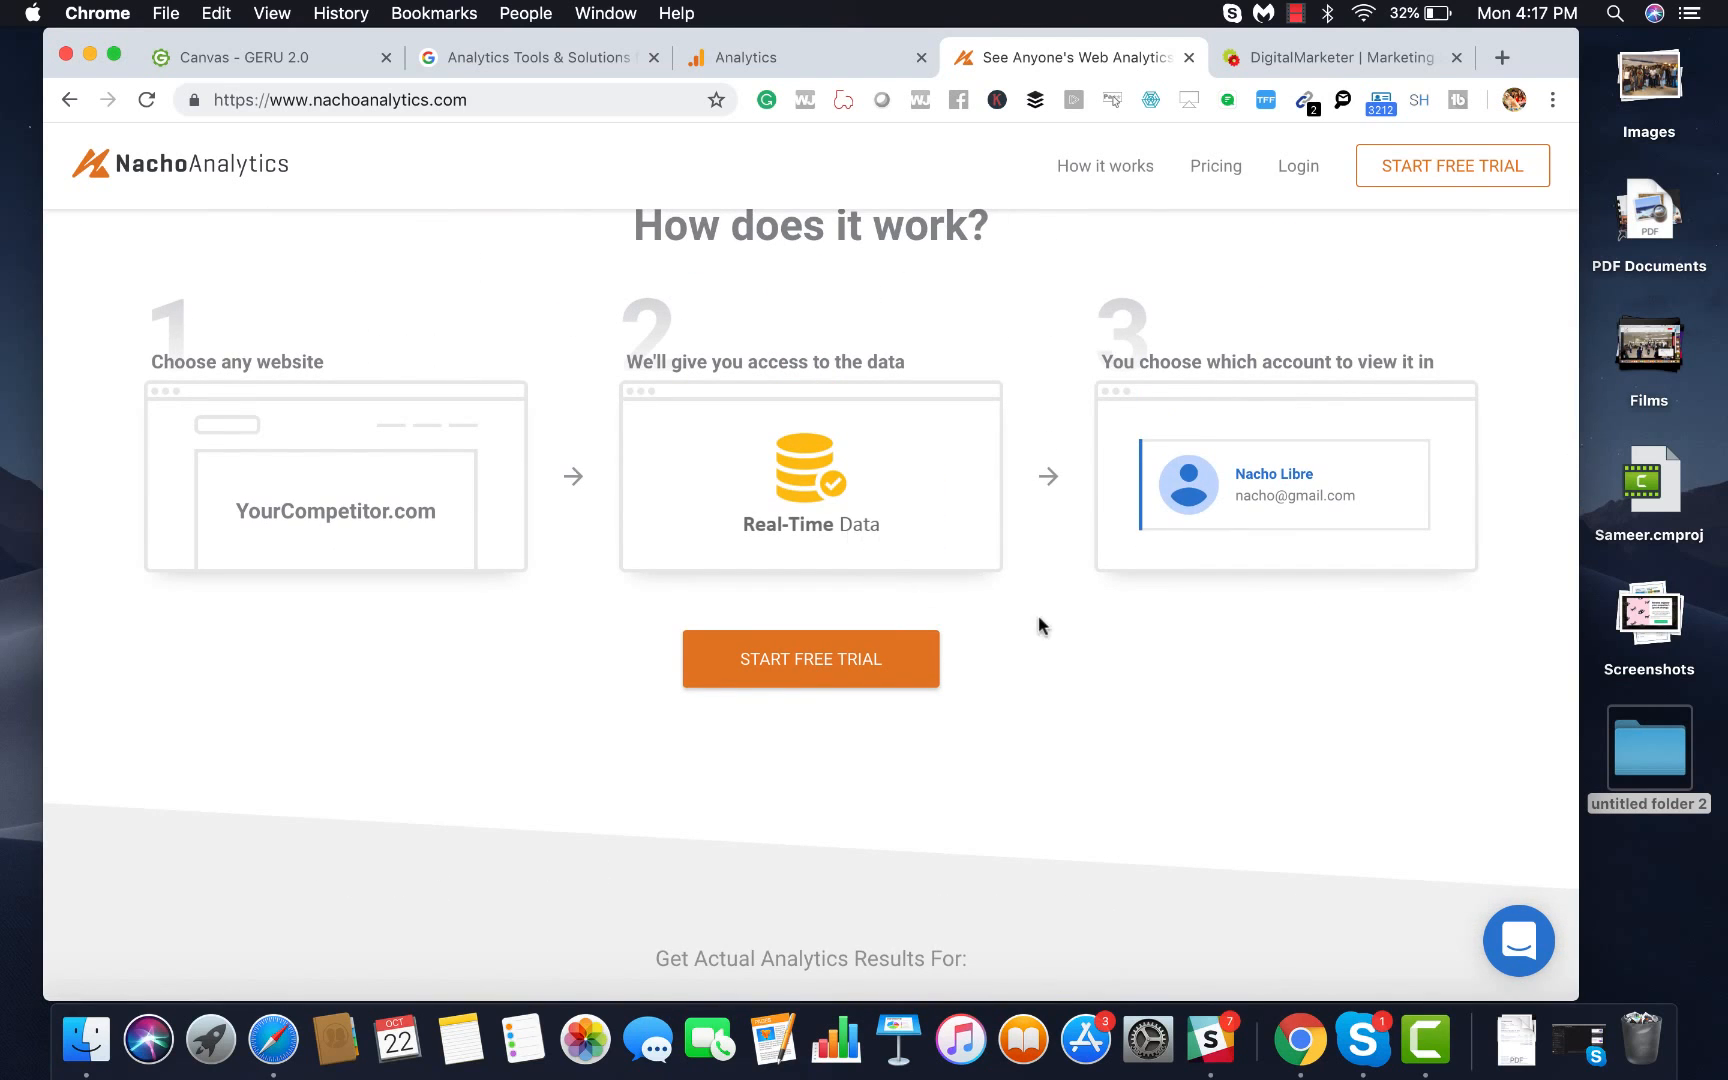
pyautogui.scroll(-3)
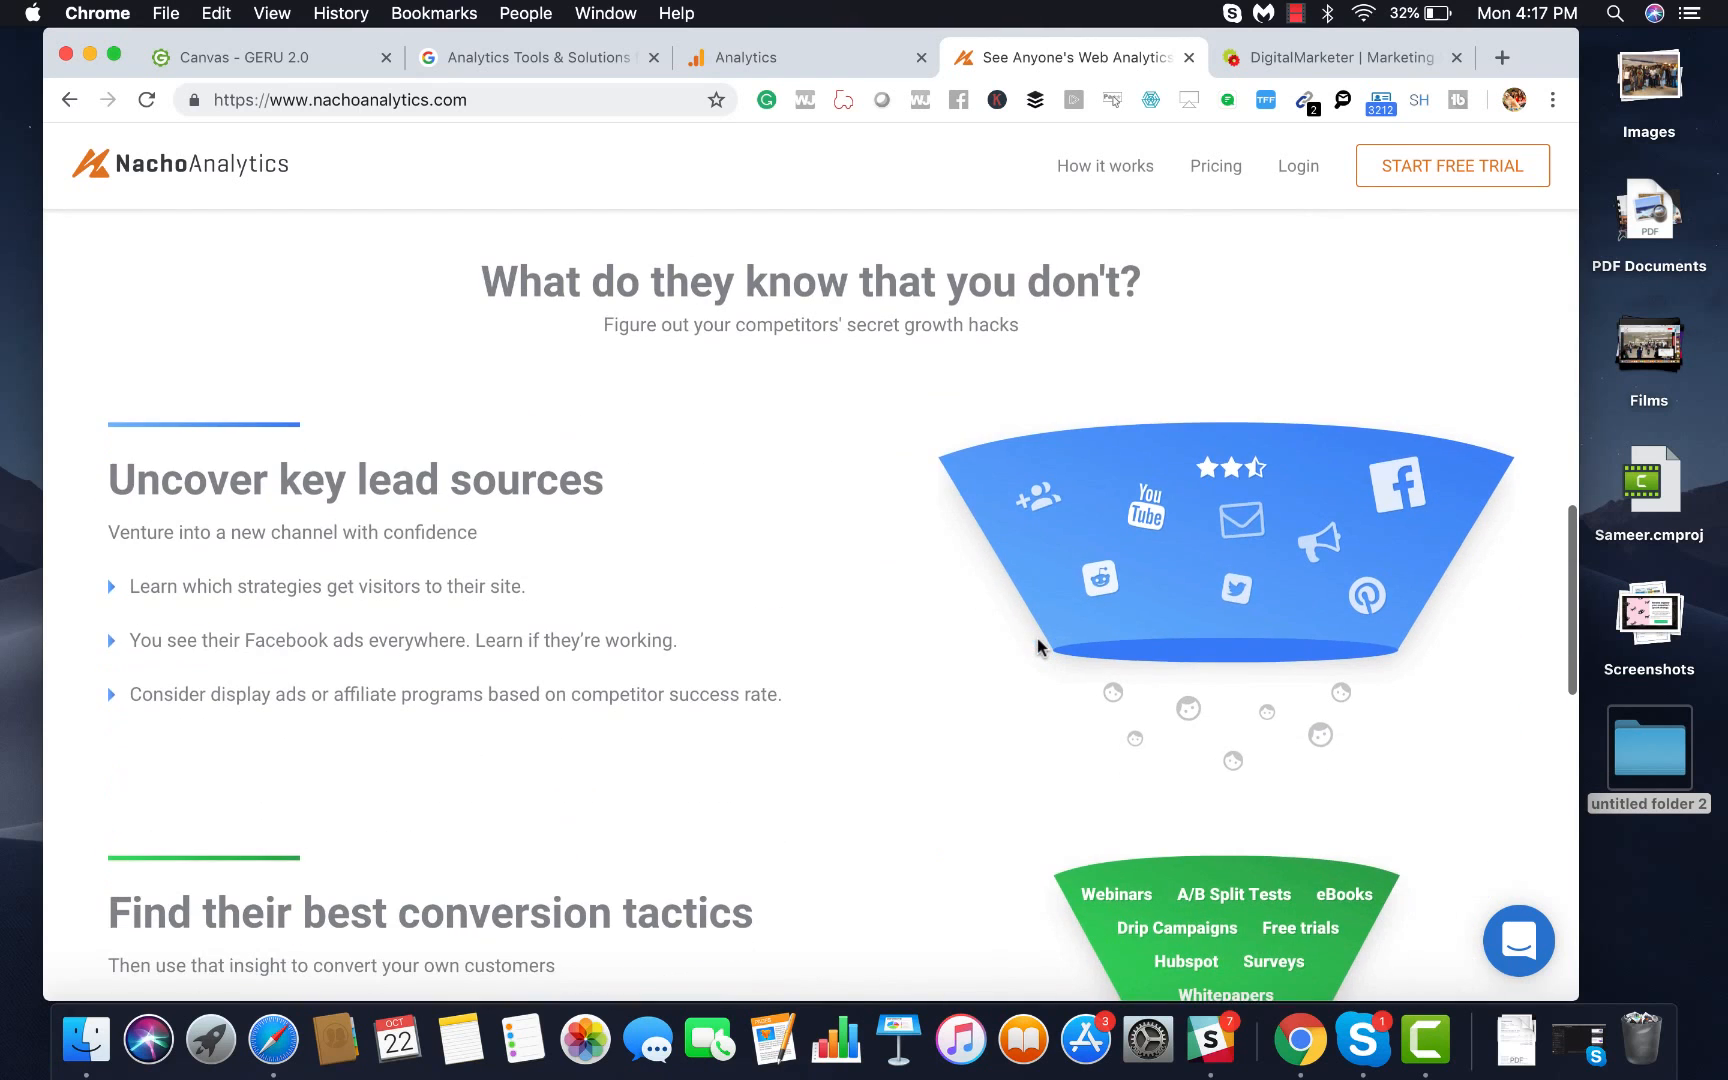
pyautogui.scroll(-3)
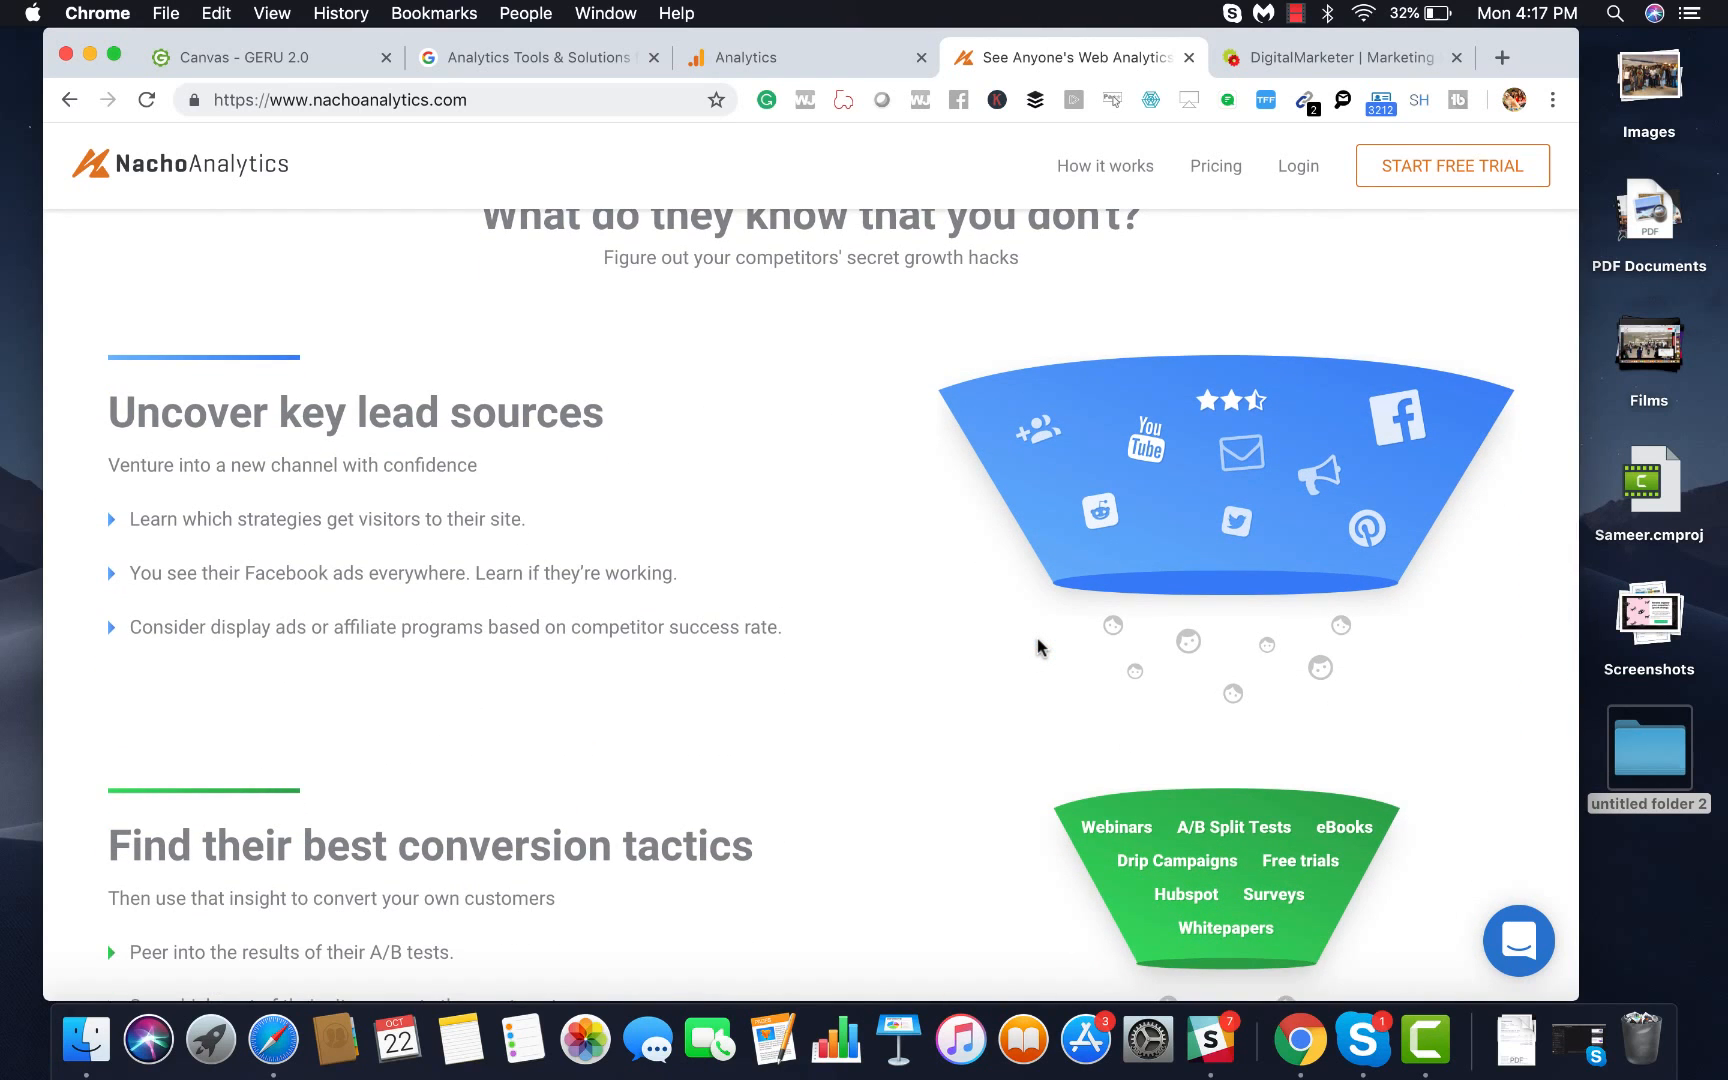
pyautogui.scroll(-3)
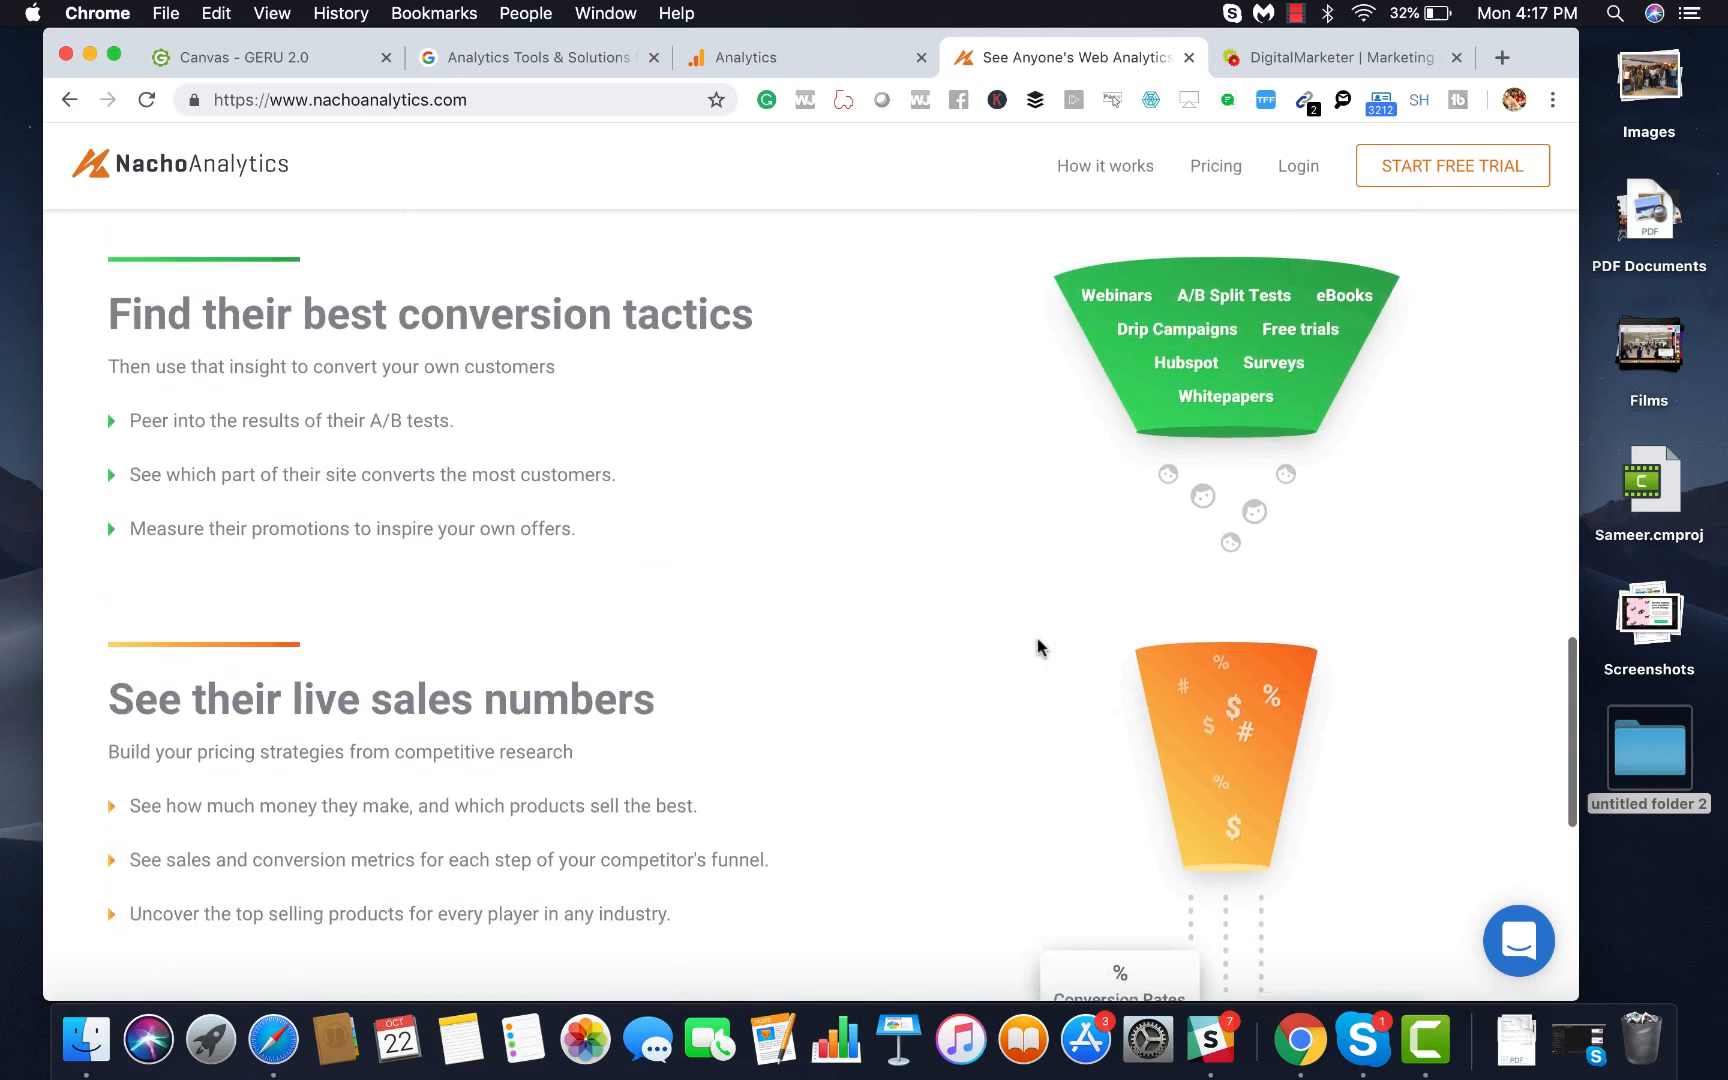
pyautogui.scroll(-3)
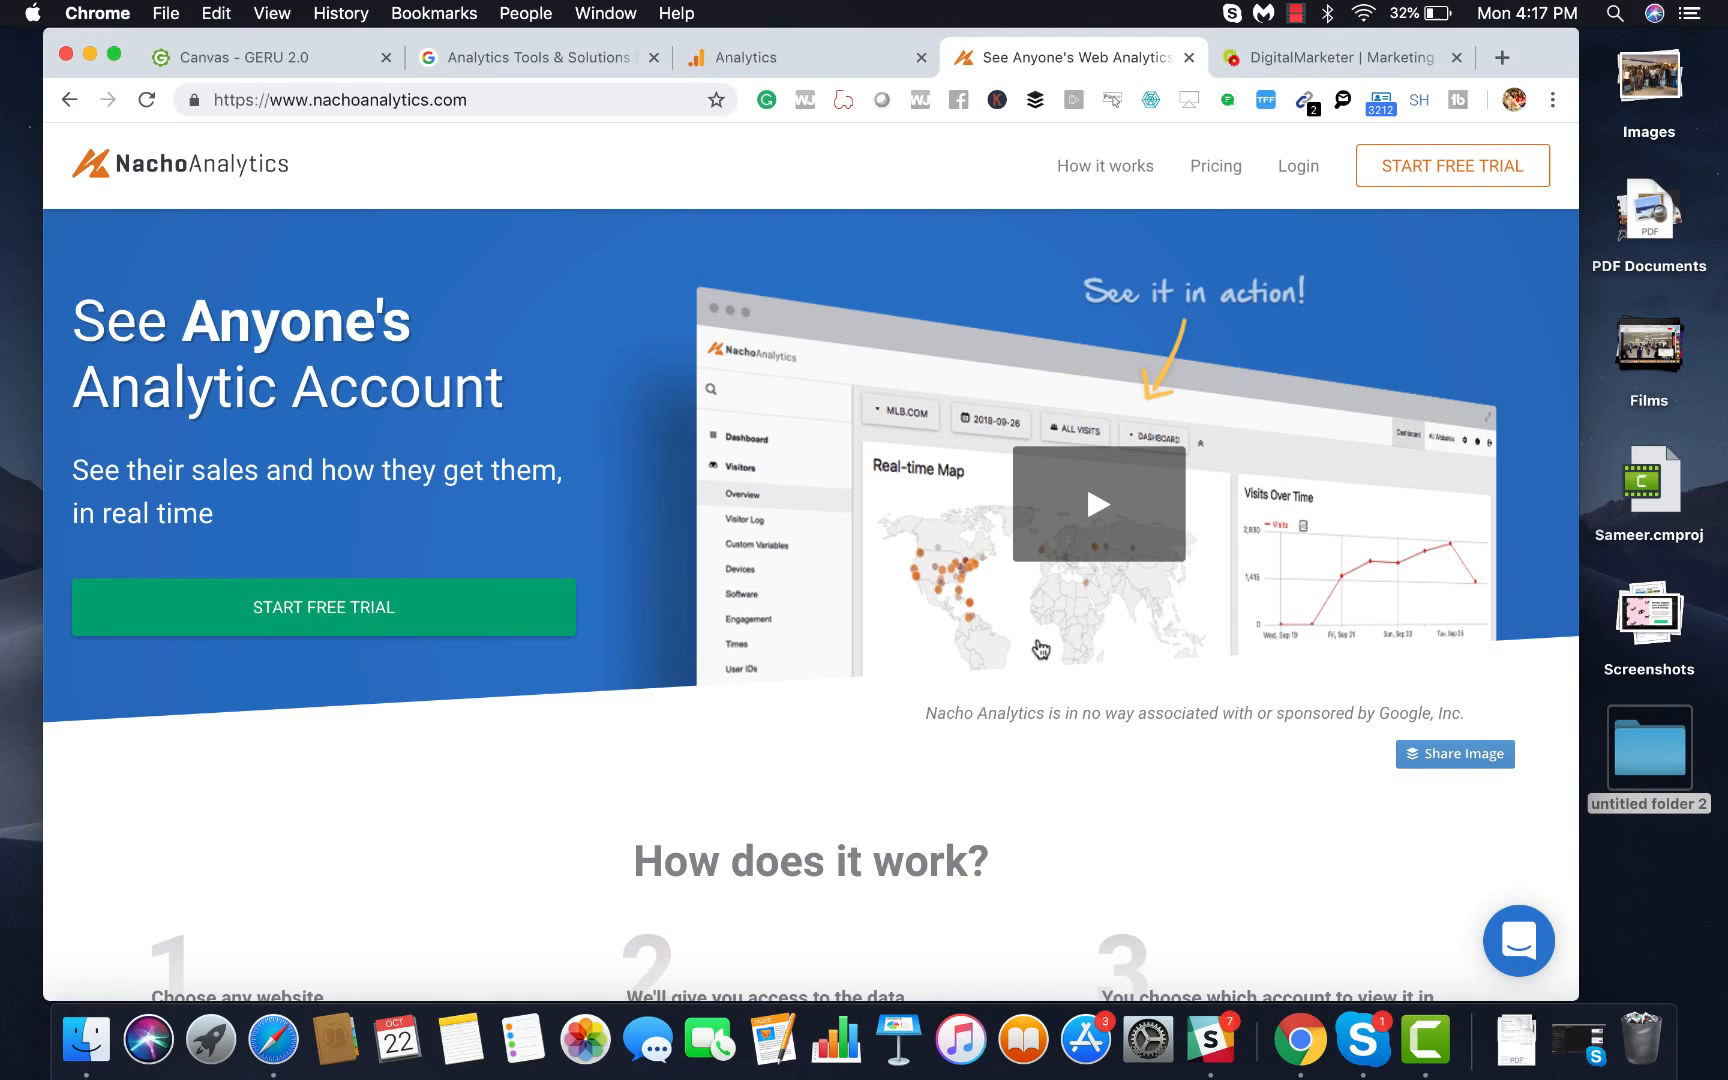
pyautogui.moveTo(1288, 408)
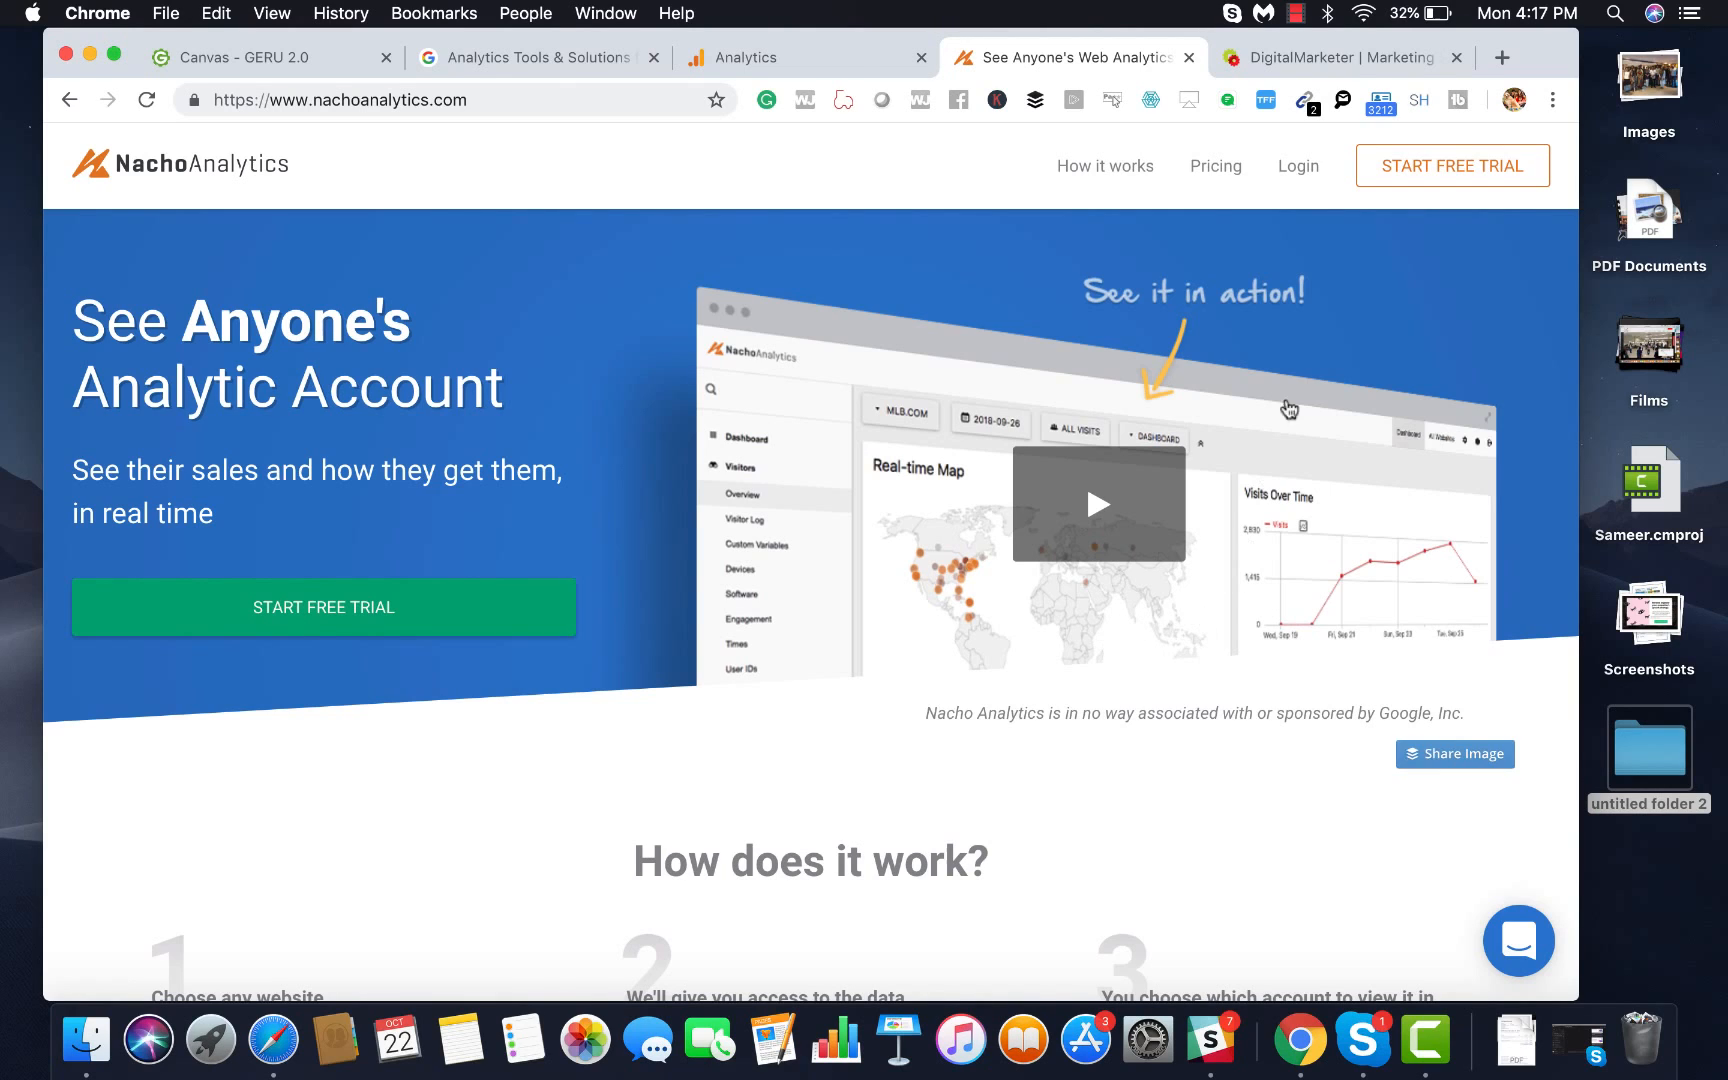
pyautogui.click(1292, 12)
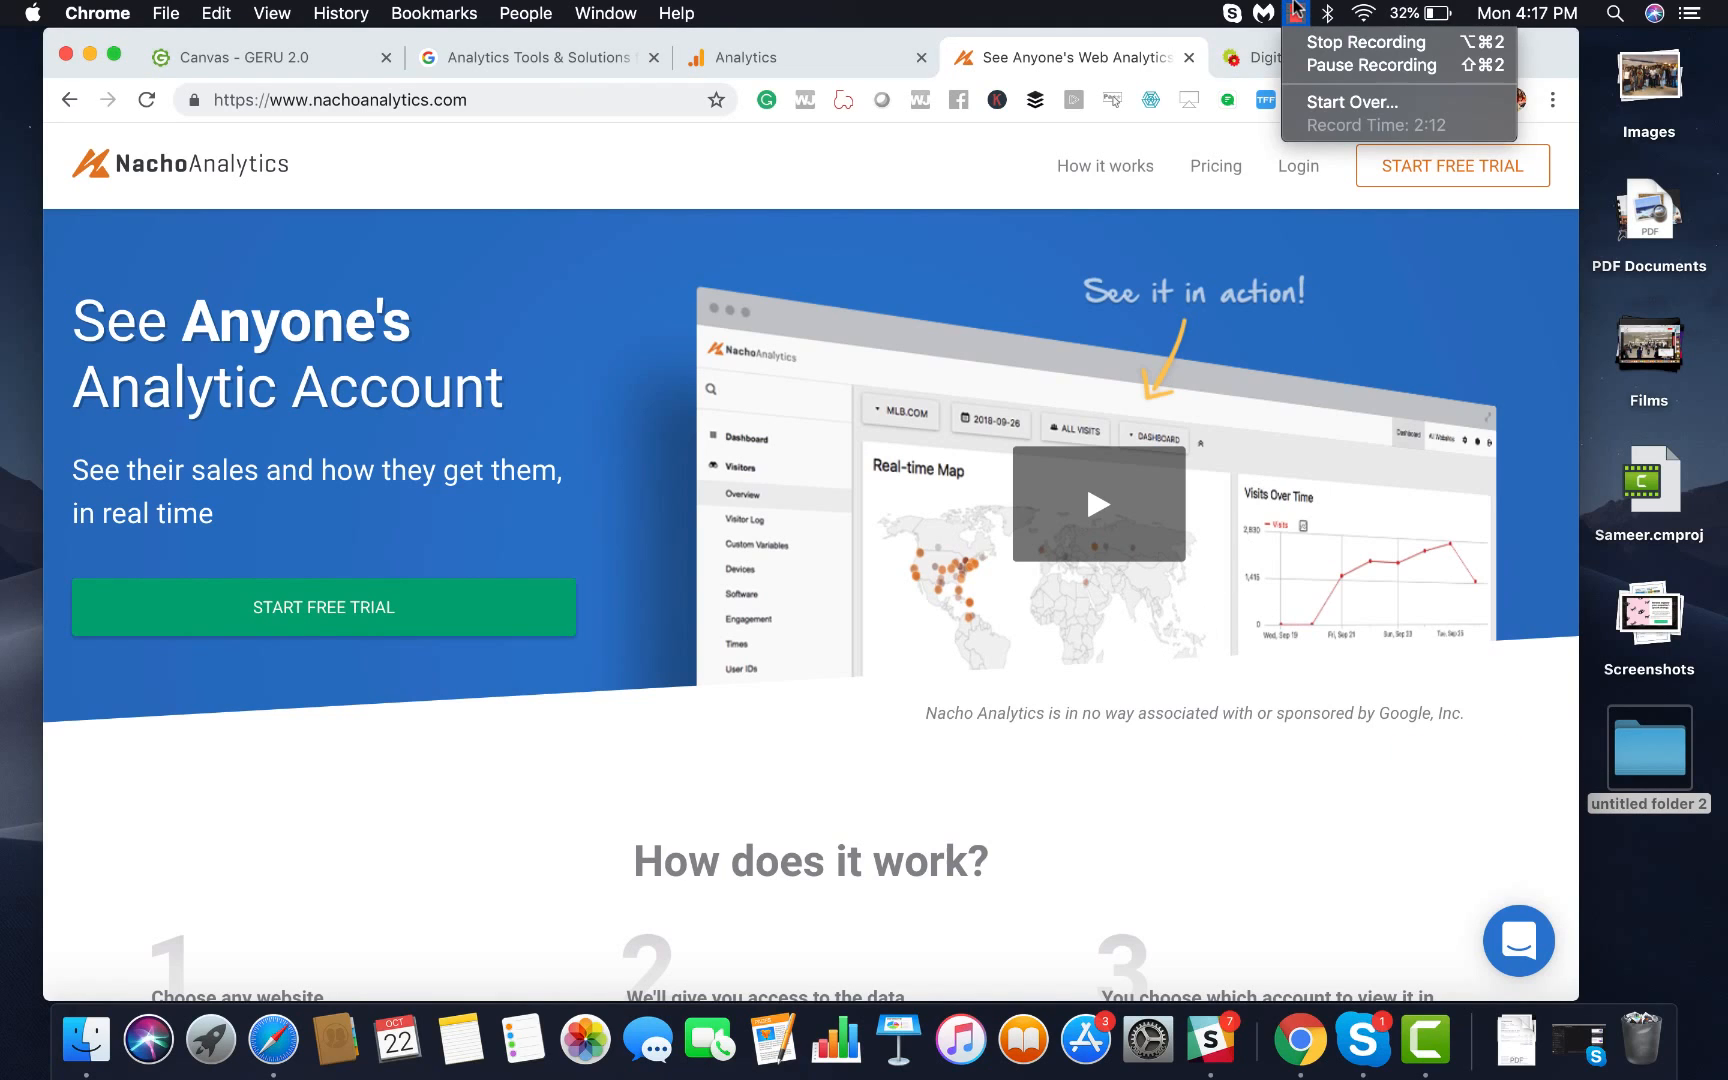